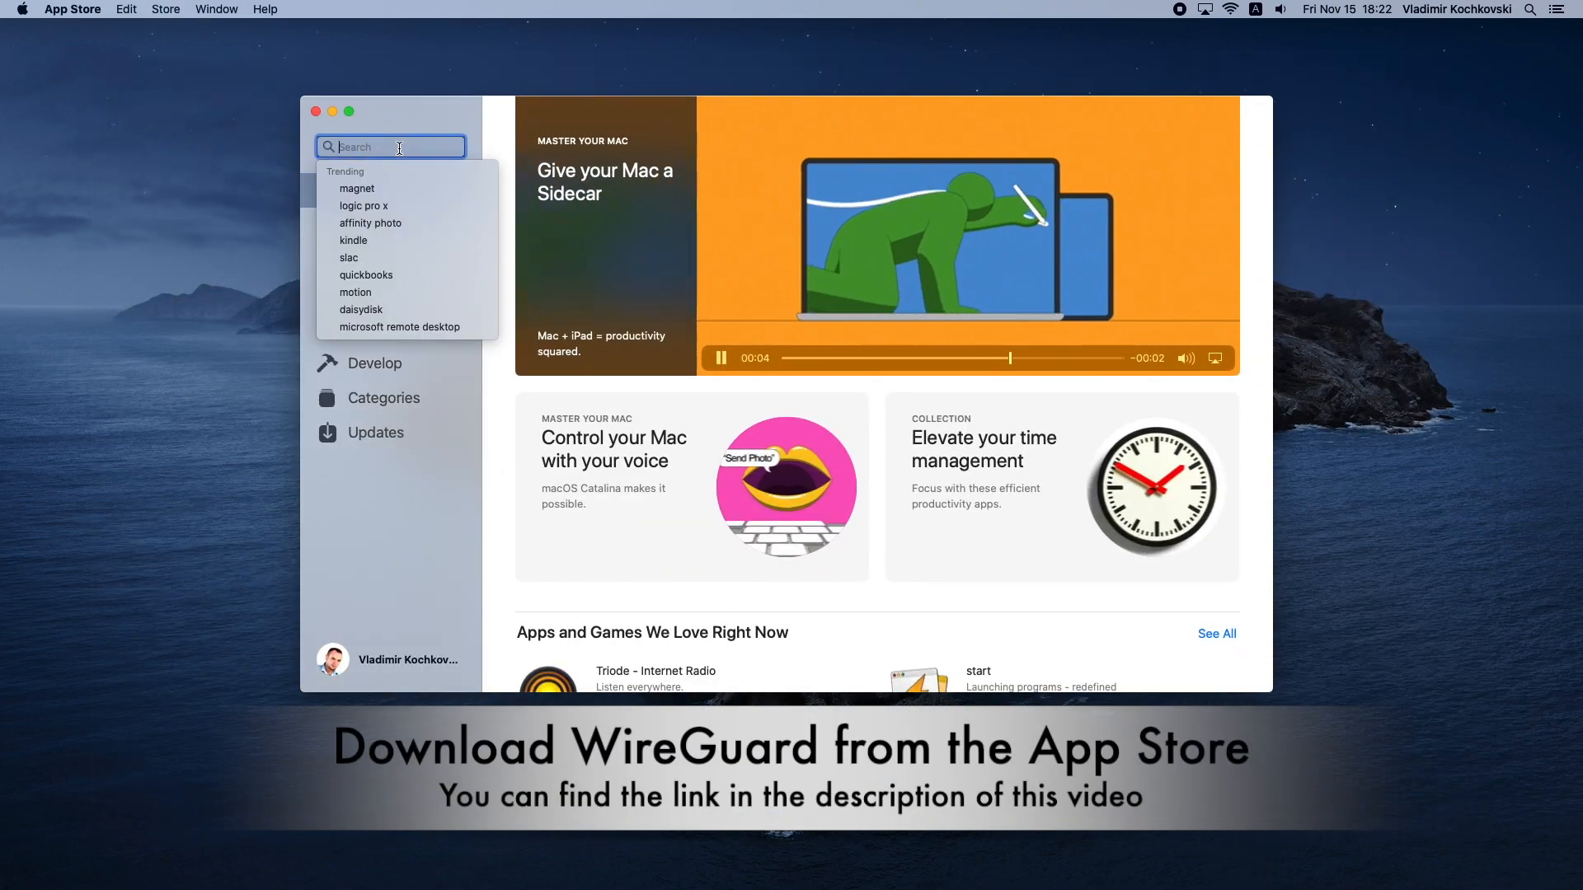
# Step: Search the App Store for 'wireguard', download WireGuard, and launch it
pyautogui.write('wireguard')
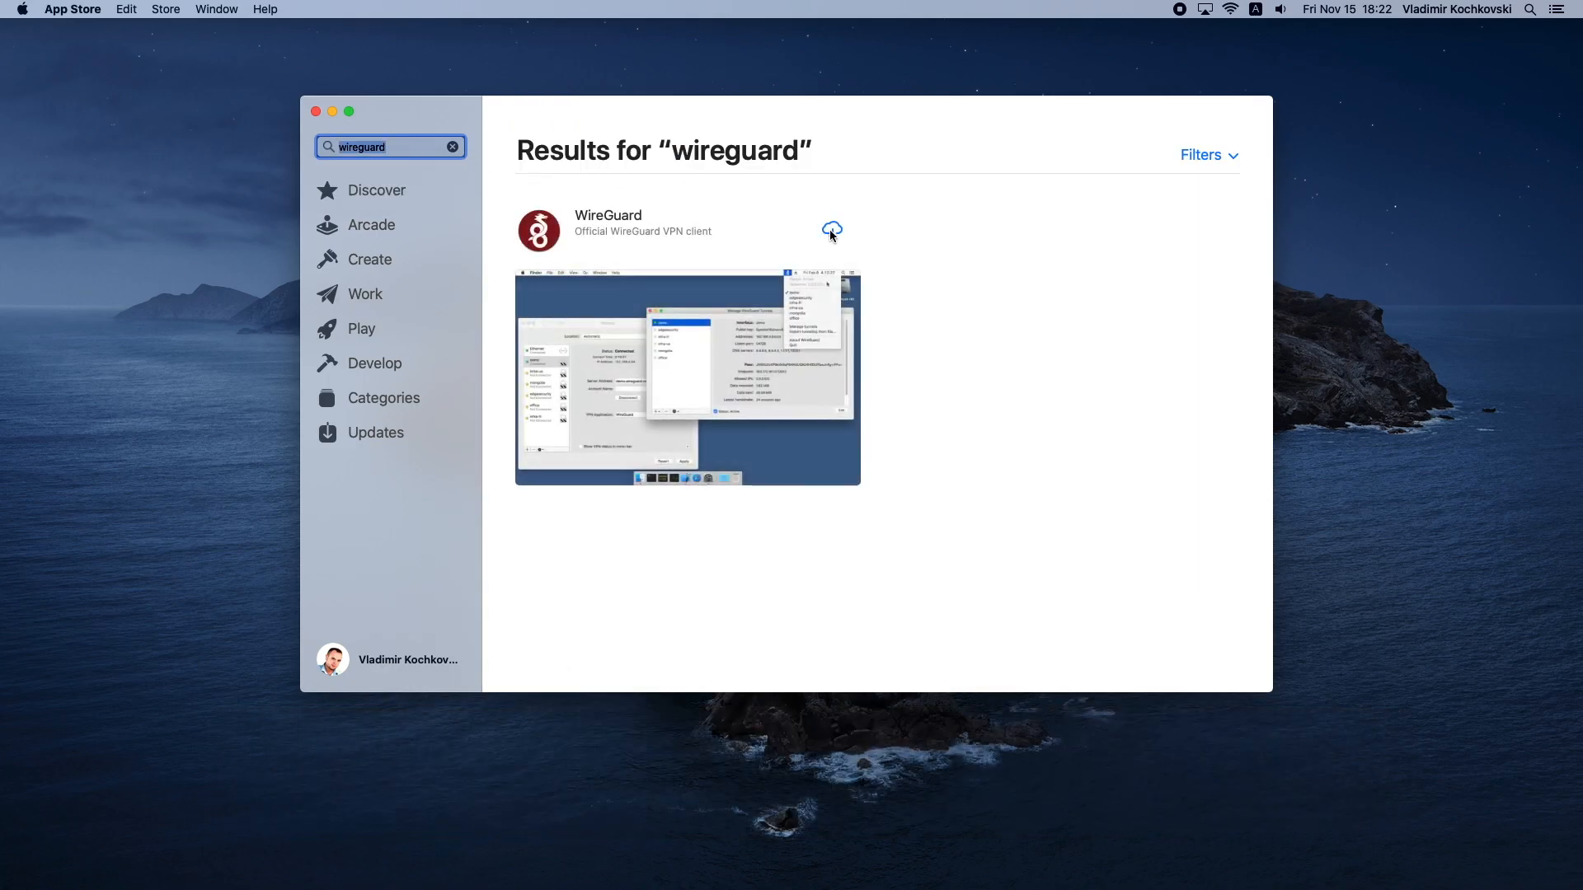
pyautogui.click(832, 230)
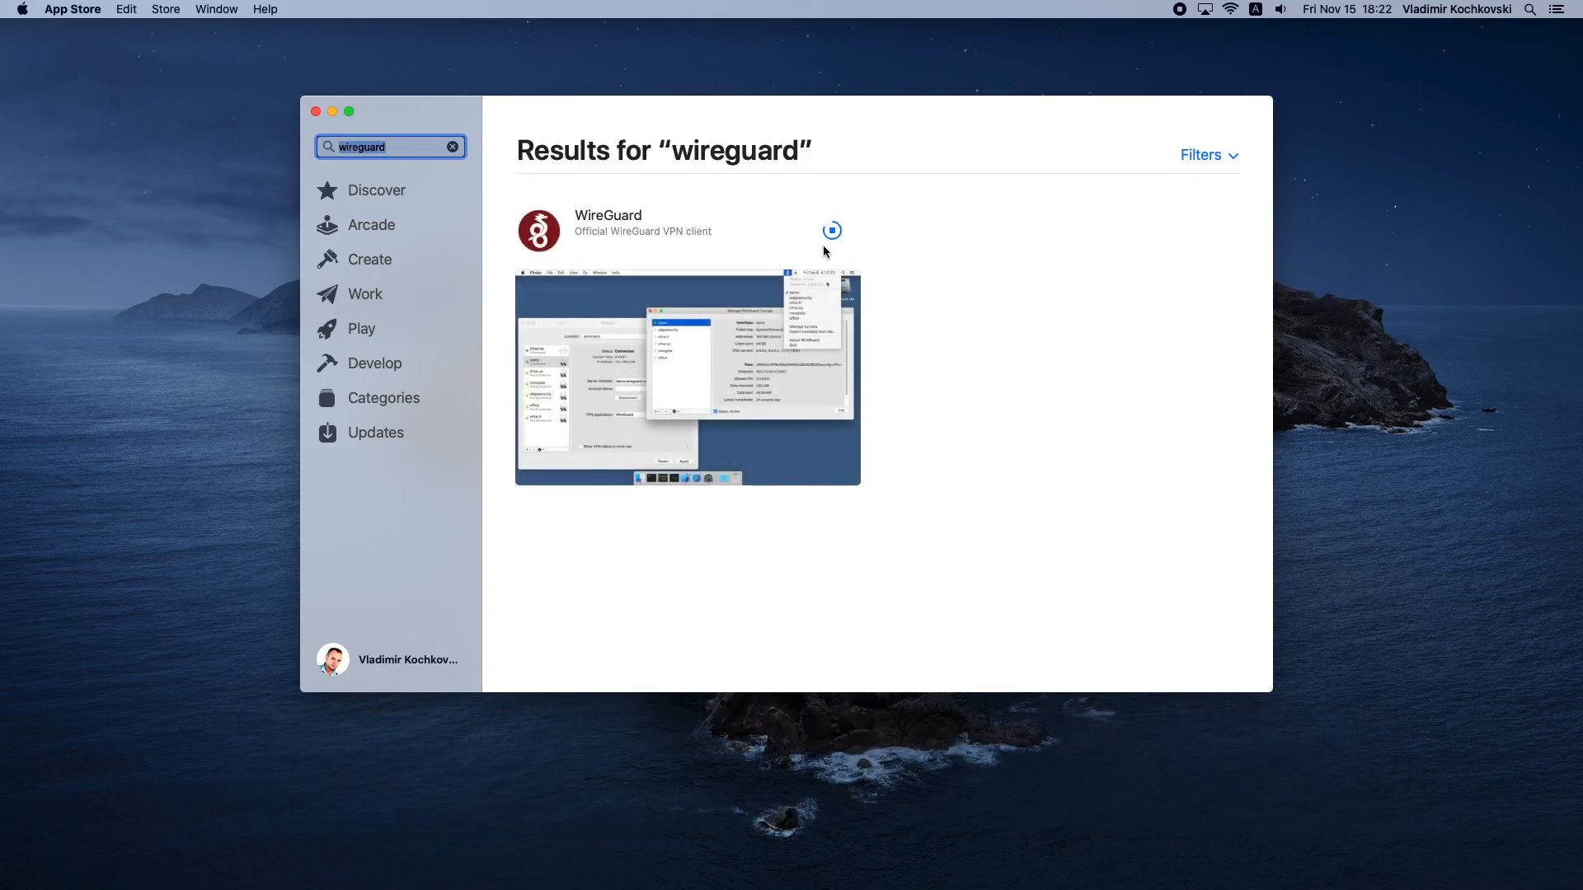
pyautogui.click(831, 230)
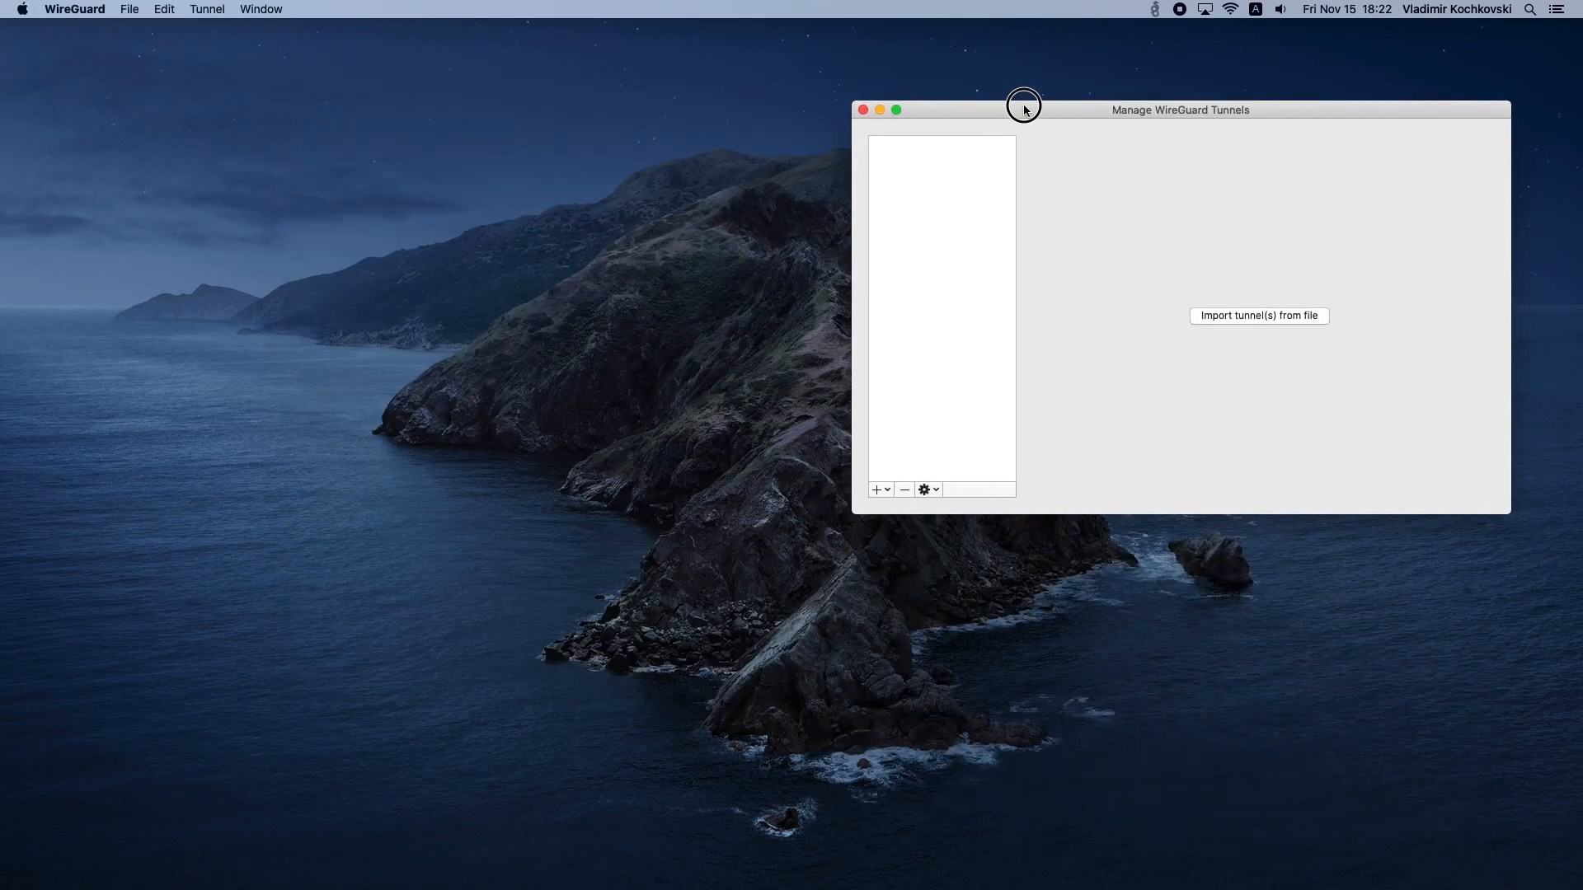
# Step: Choose Add Empty Tunnel… from the + menu in Manage WireGuard Tunnels
pyautogui.click(878, 490)
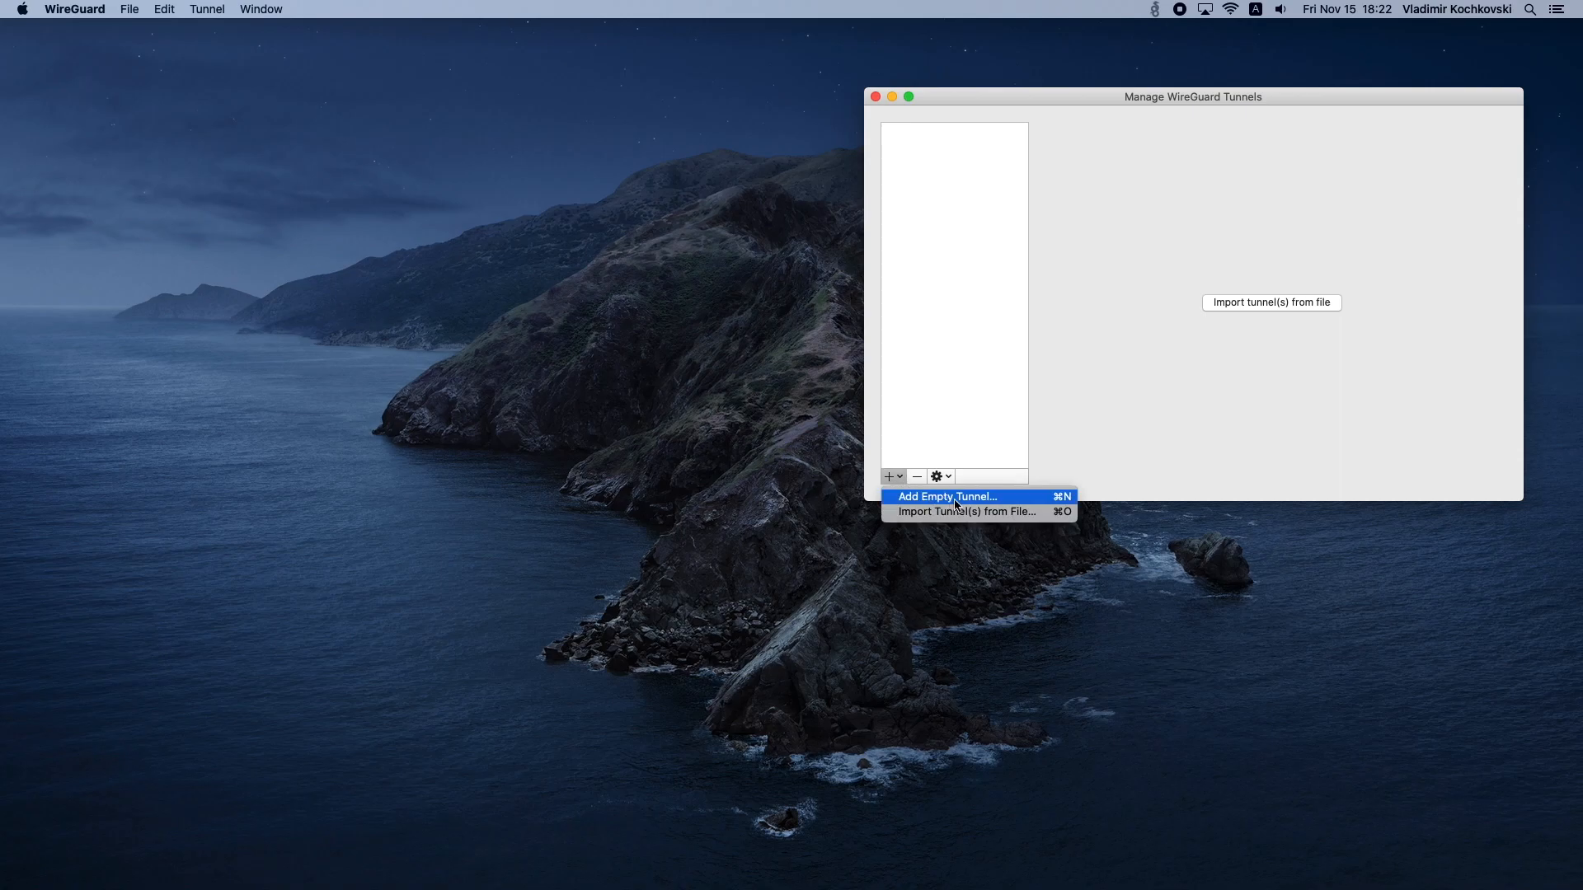
pyautogui.click(944, 495)
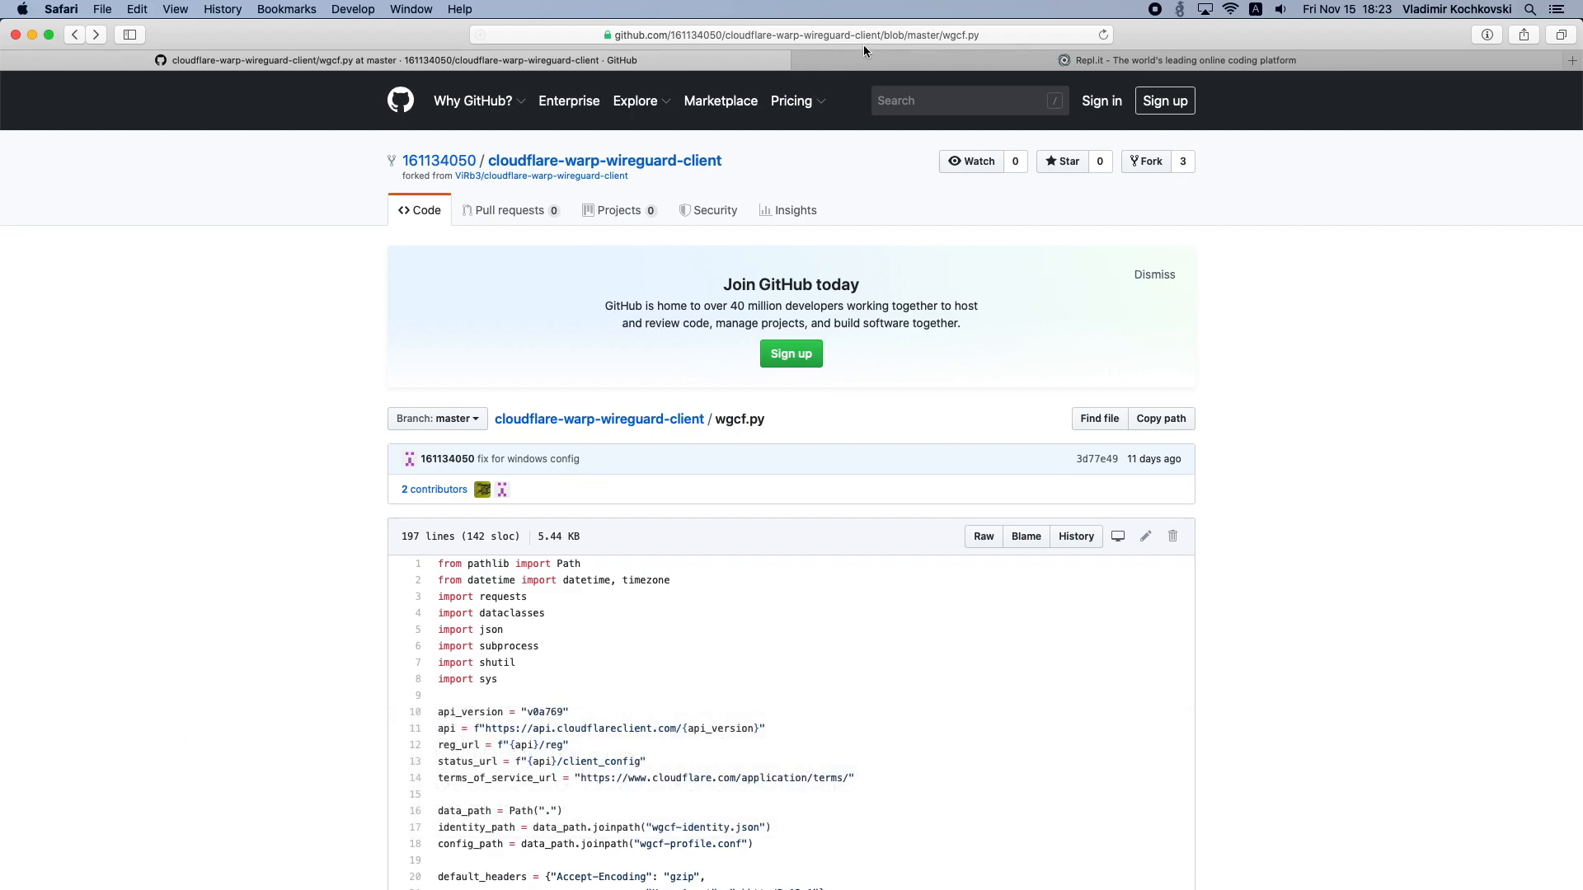
pyautogui.moveTo(982, 535)
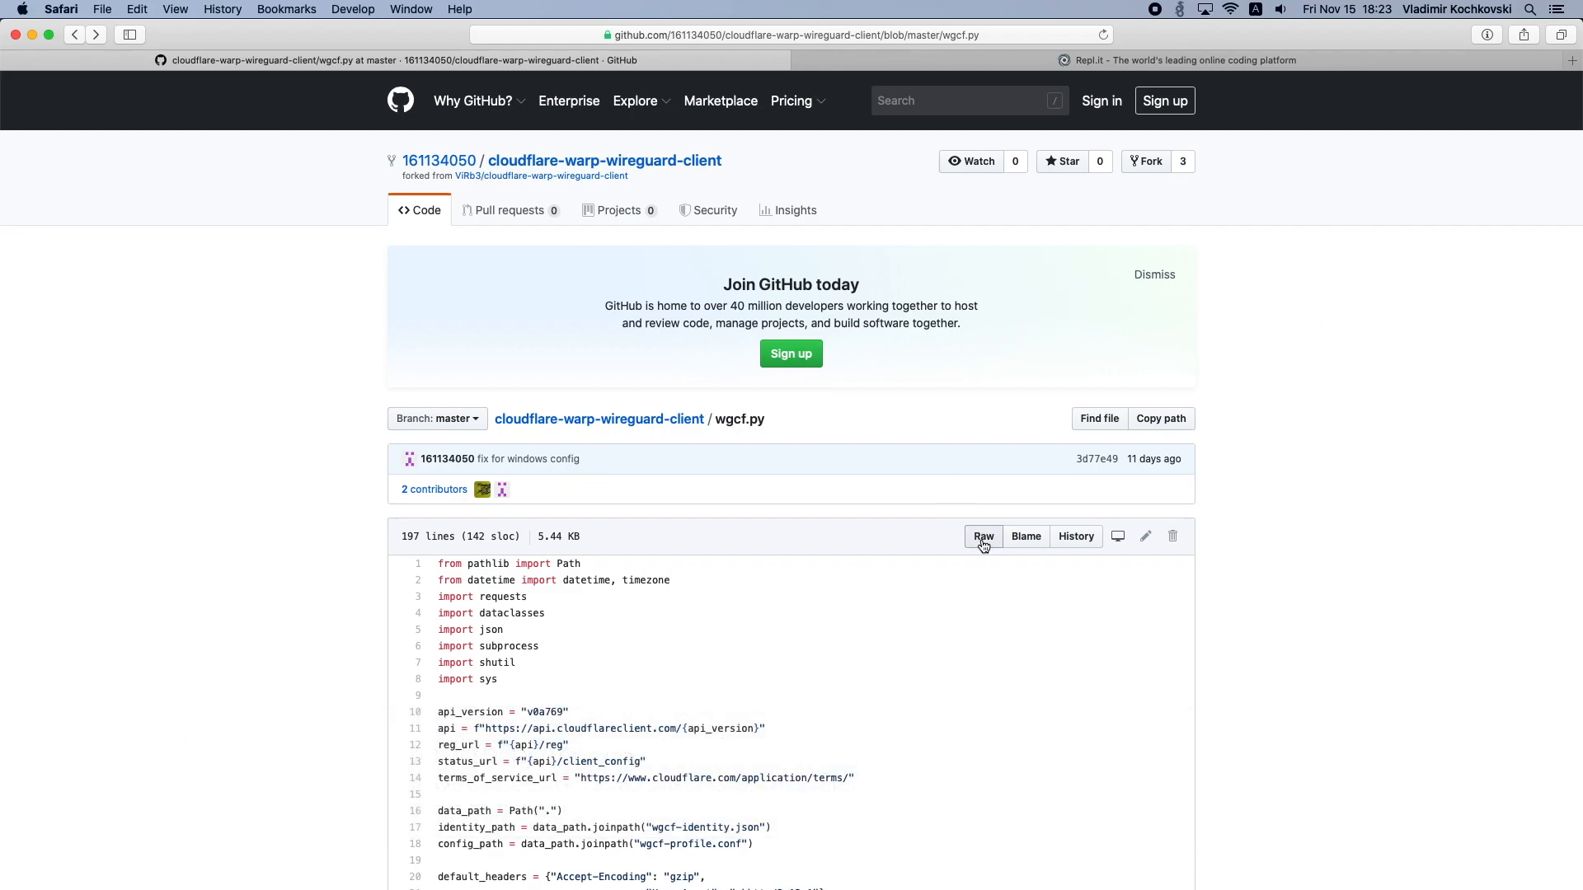
# Step: Show wgcf.py as raw text and copy the entire script to the clipboard
pyautogui.click(981, 536)
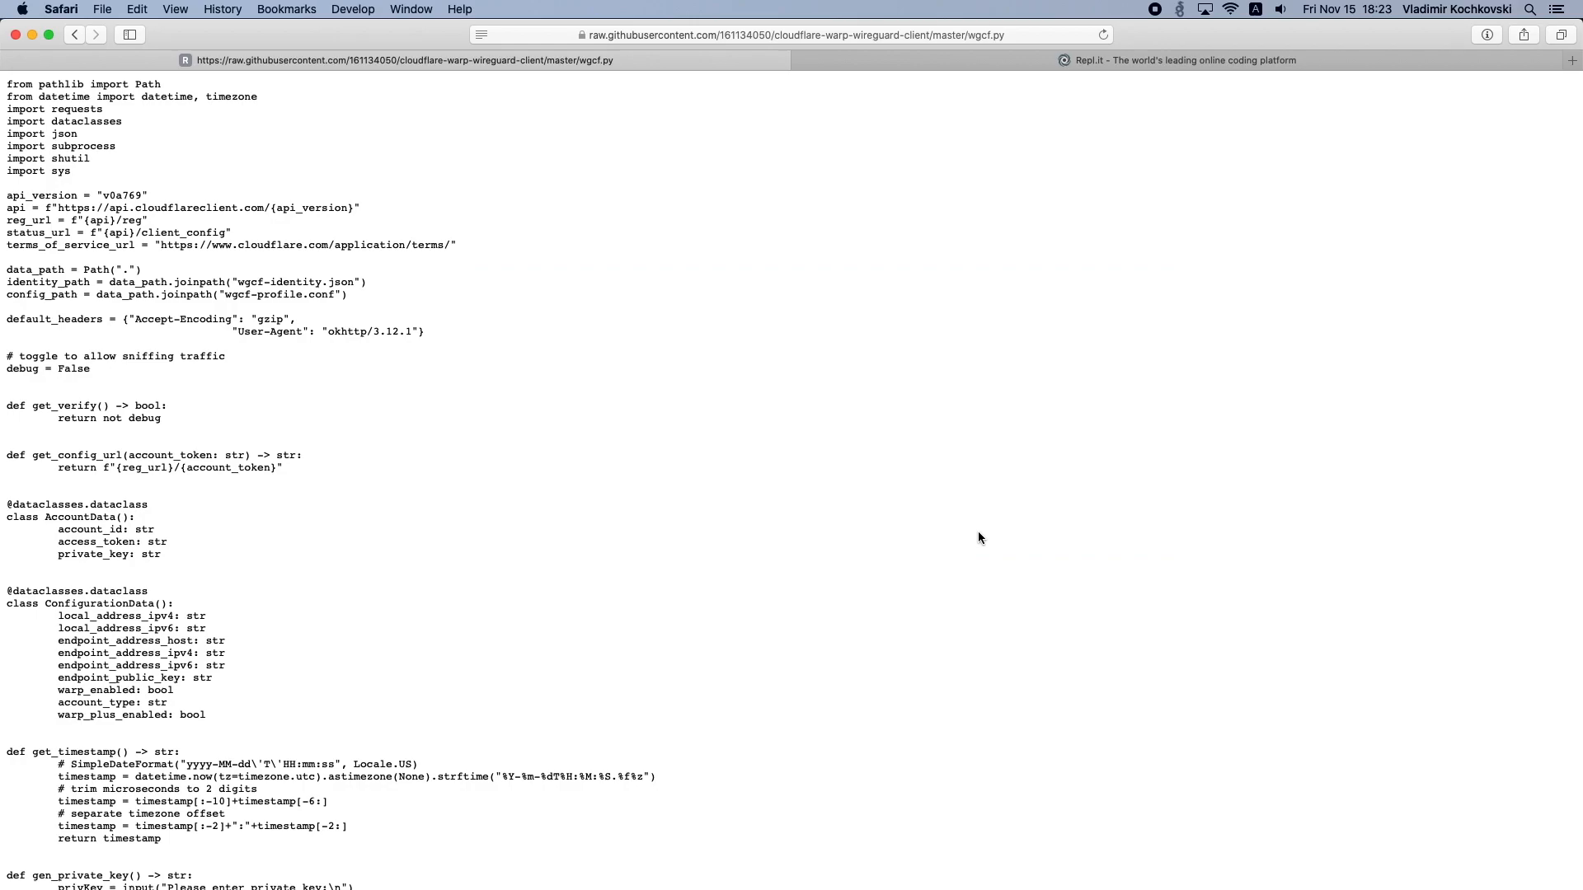
pyautogui.press('cmd+a')
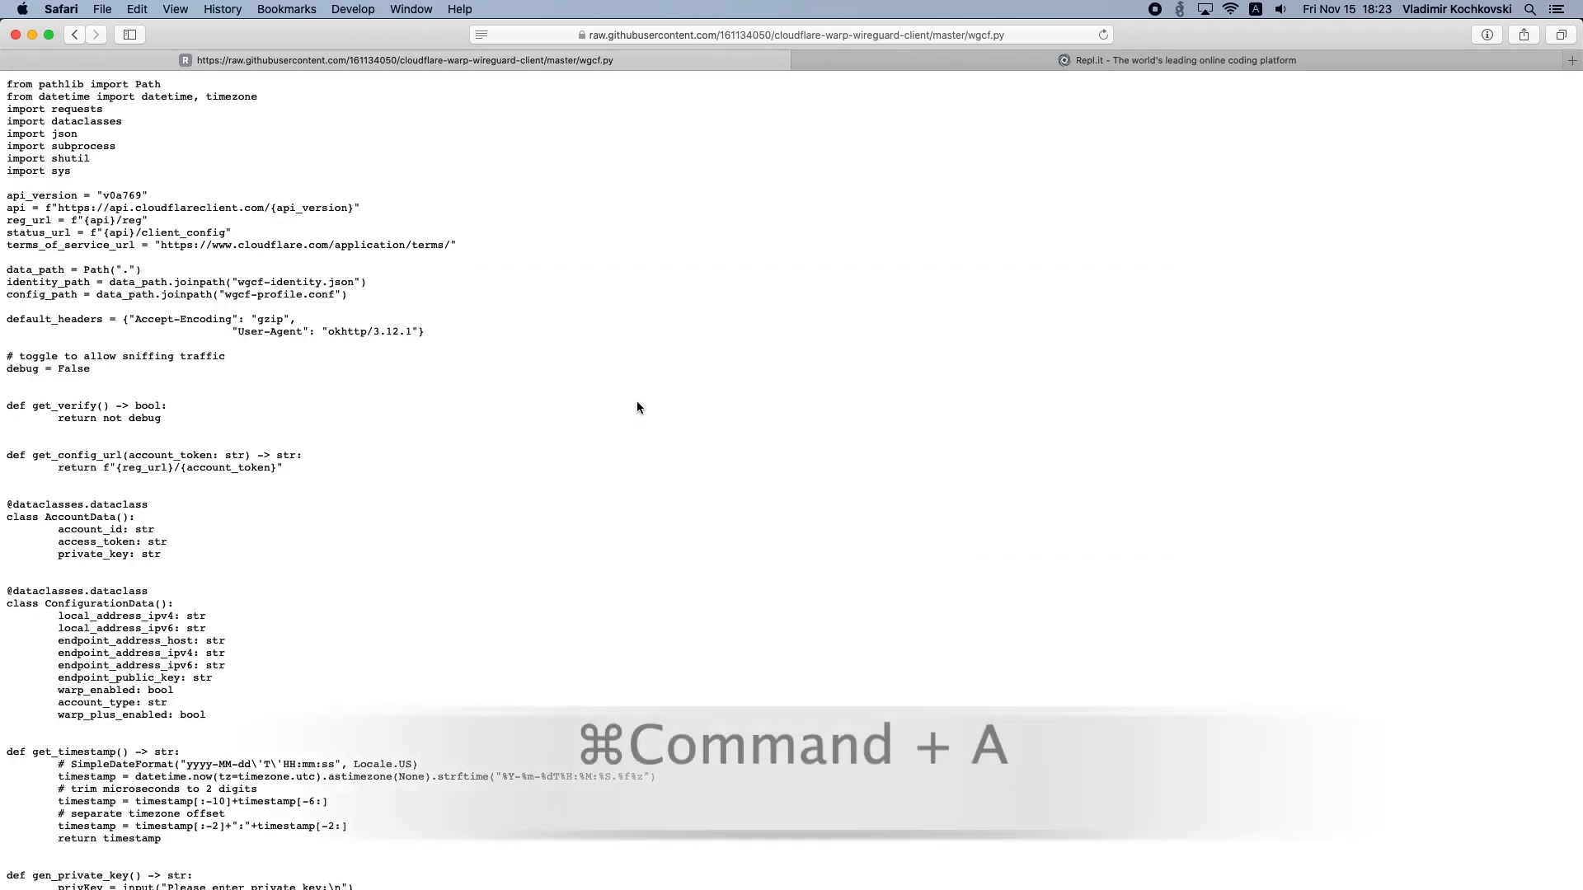
pyautogui.press('cmd+a')
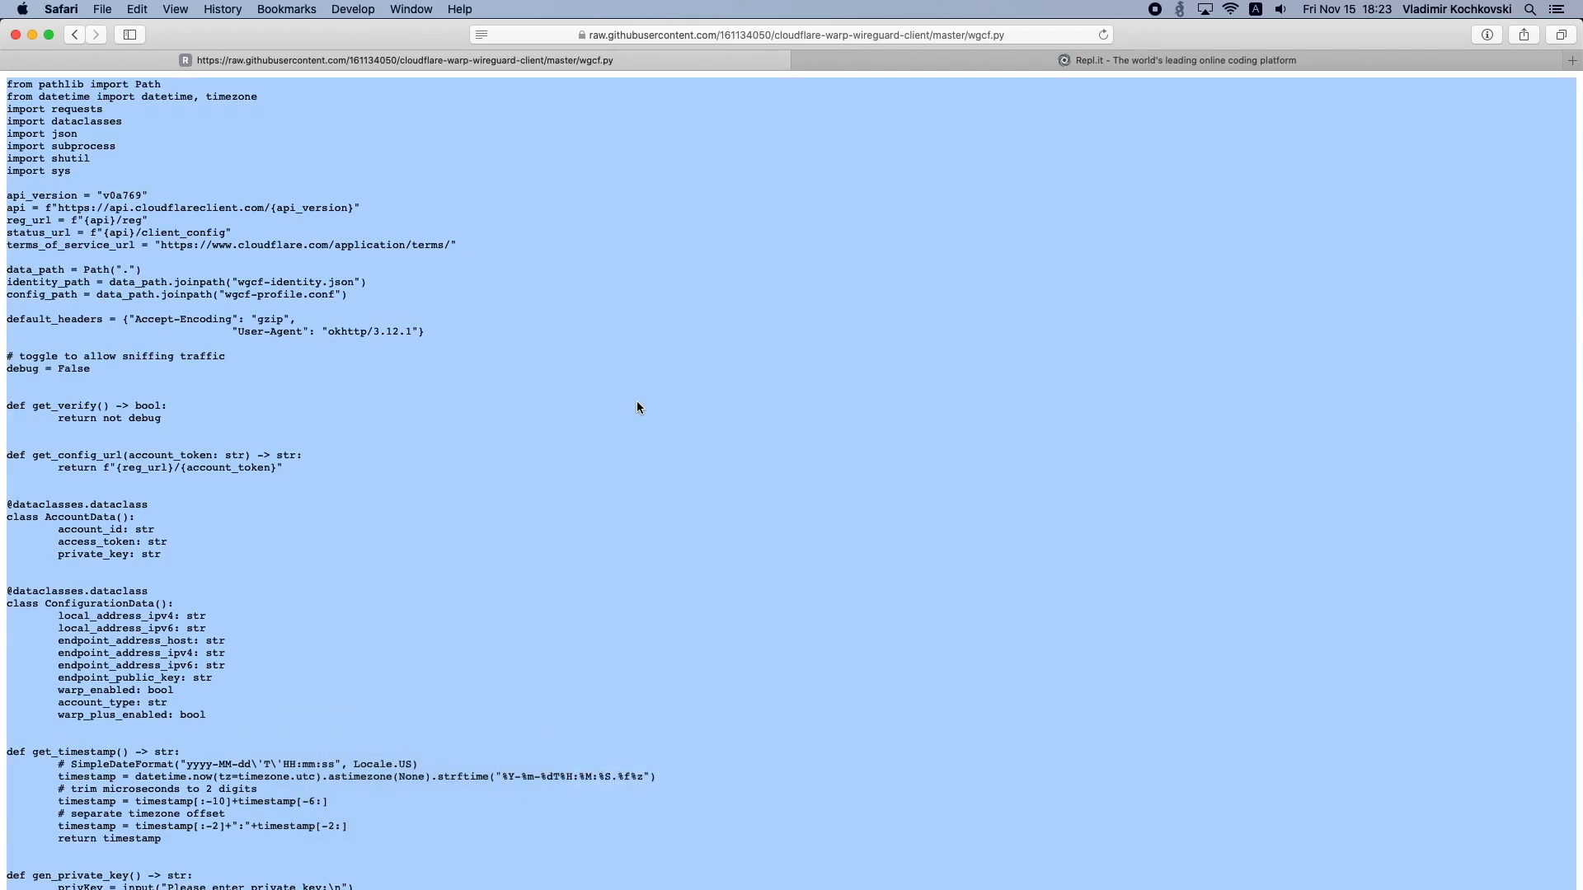
pyautogui.press('cmd+c')
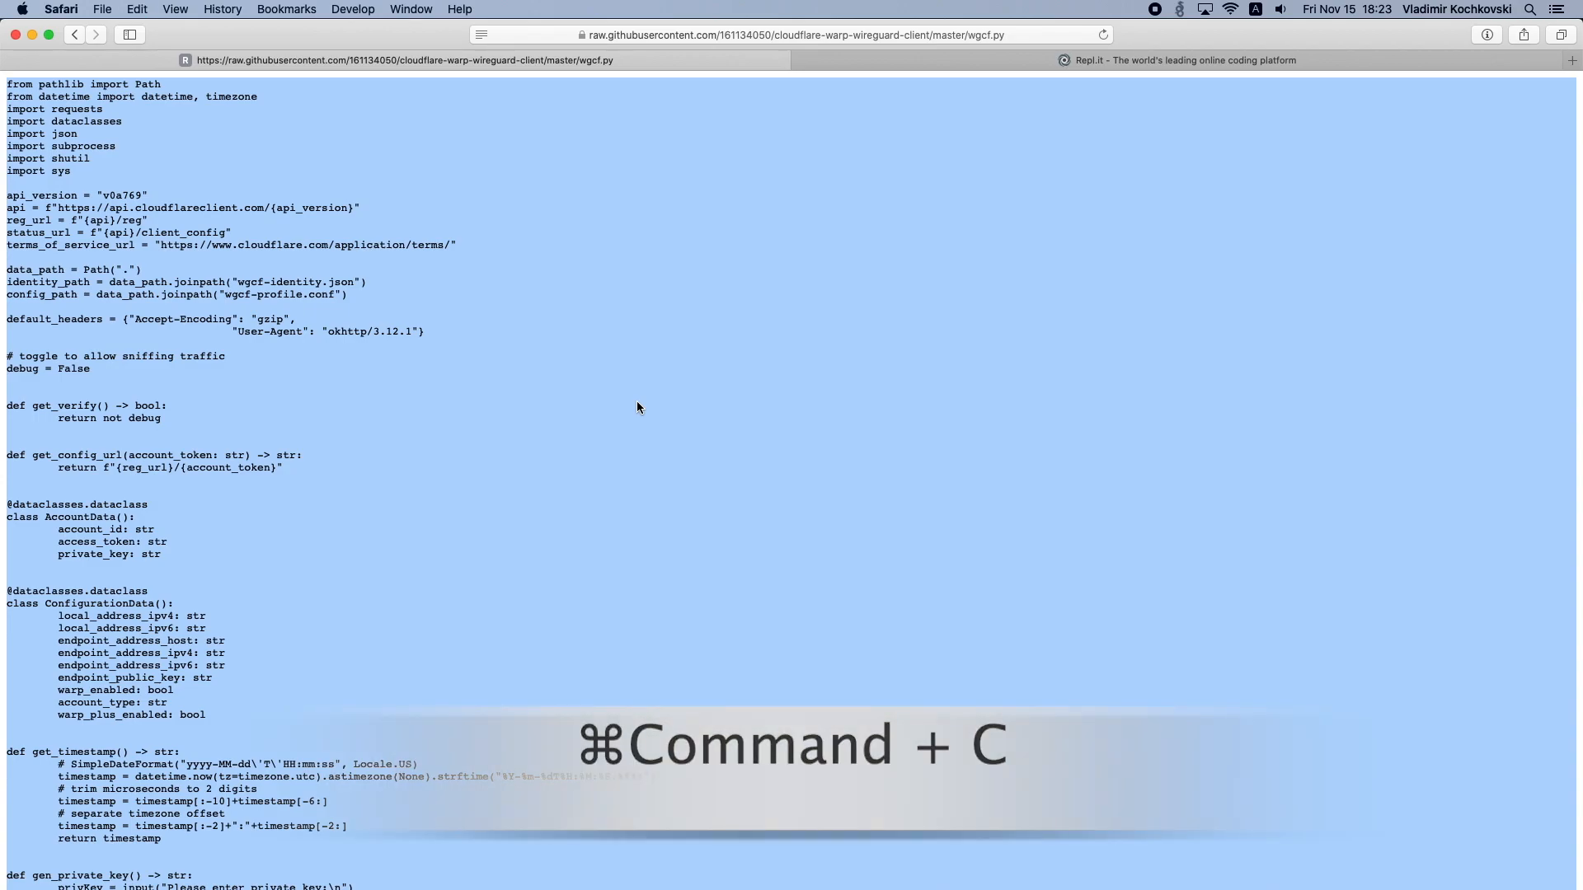
pyautogui.press('cmd+c')
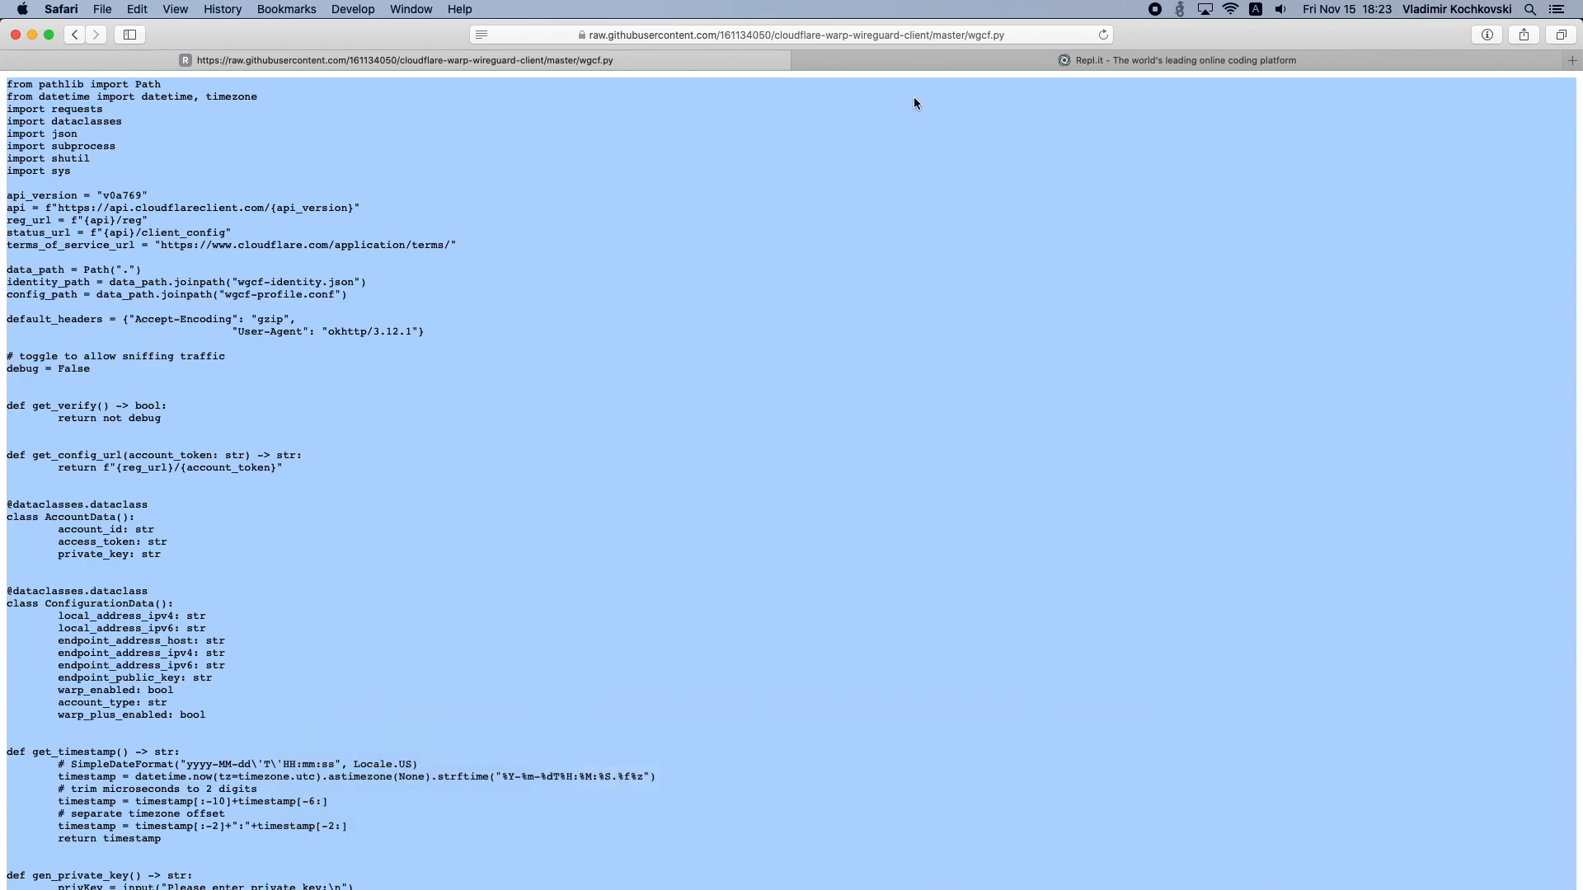
pyautogui.moveTo(923, 84)
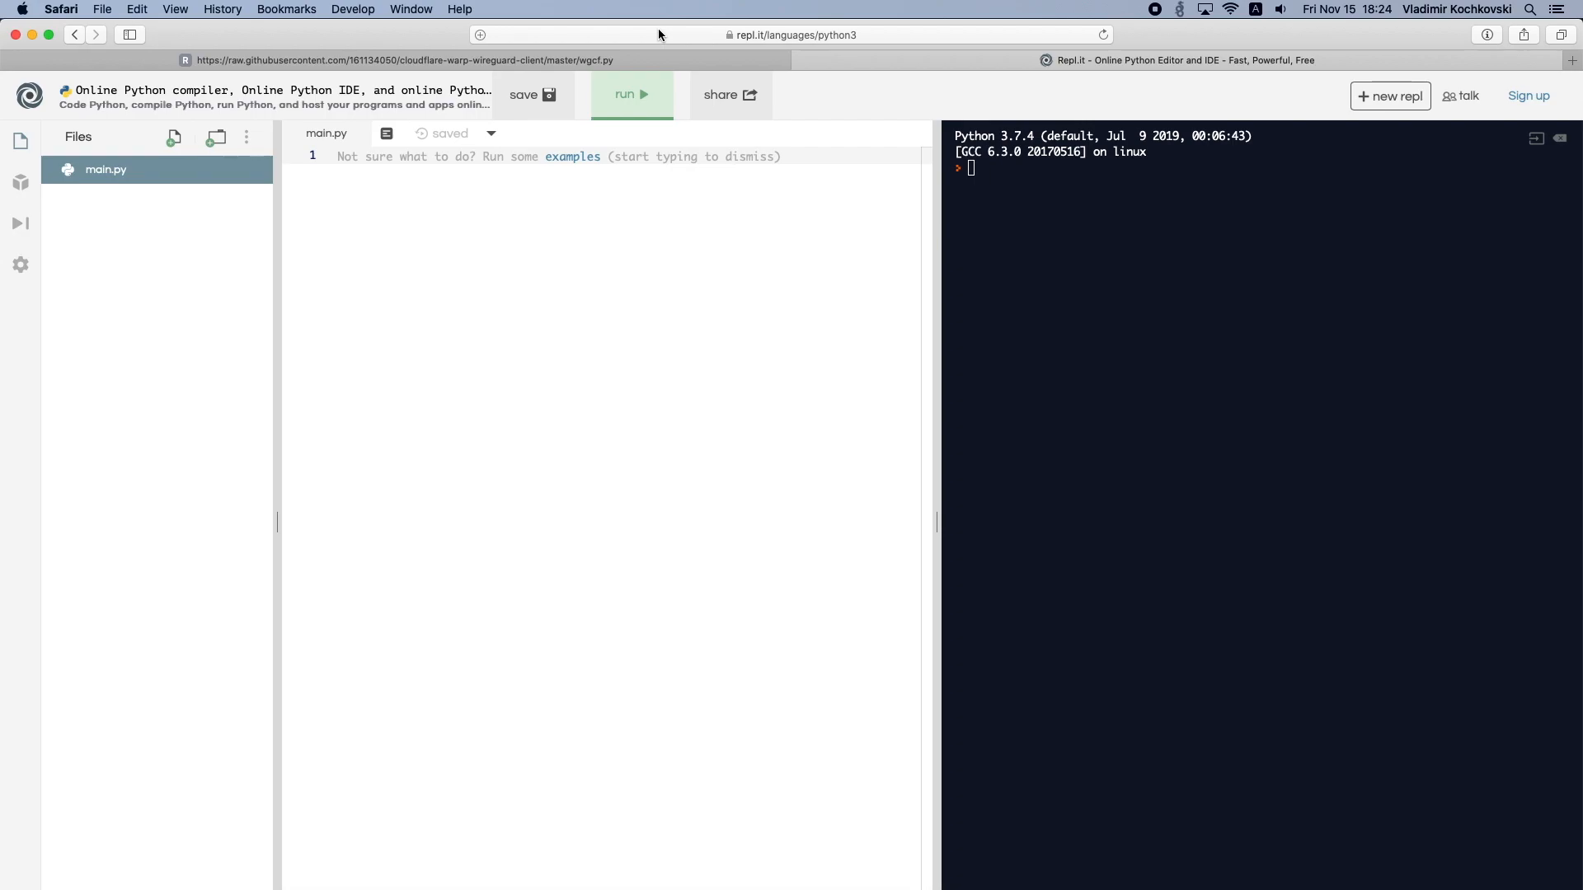
# Step: Paste the script into main.py, run it, and answer 'y' to accept the terms
pyautogui.click(338, 156)
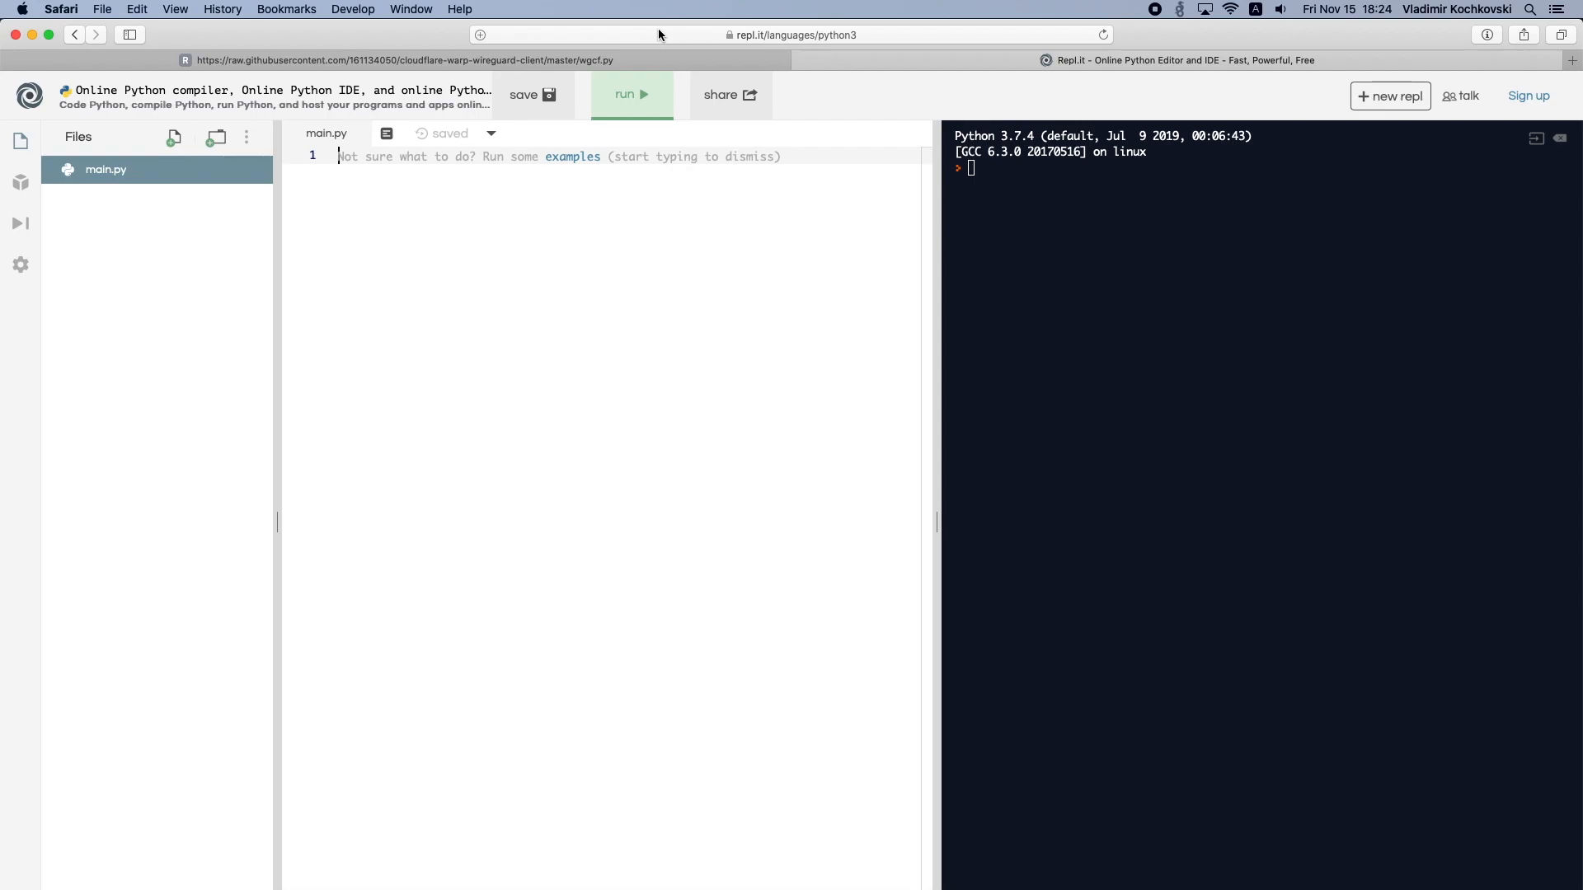
pyautogui.press('cmd+v')
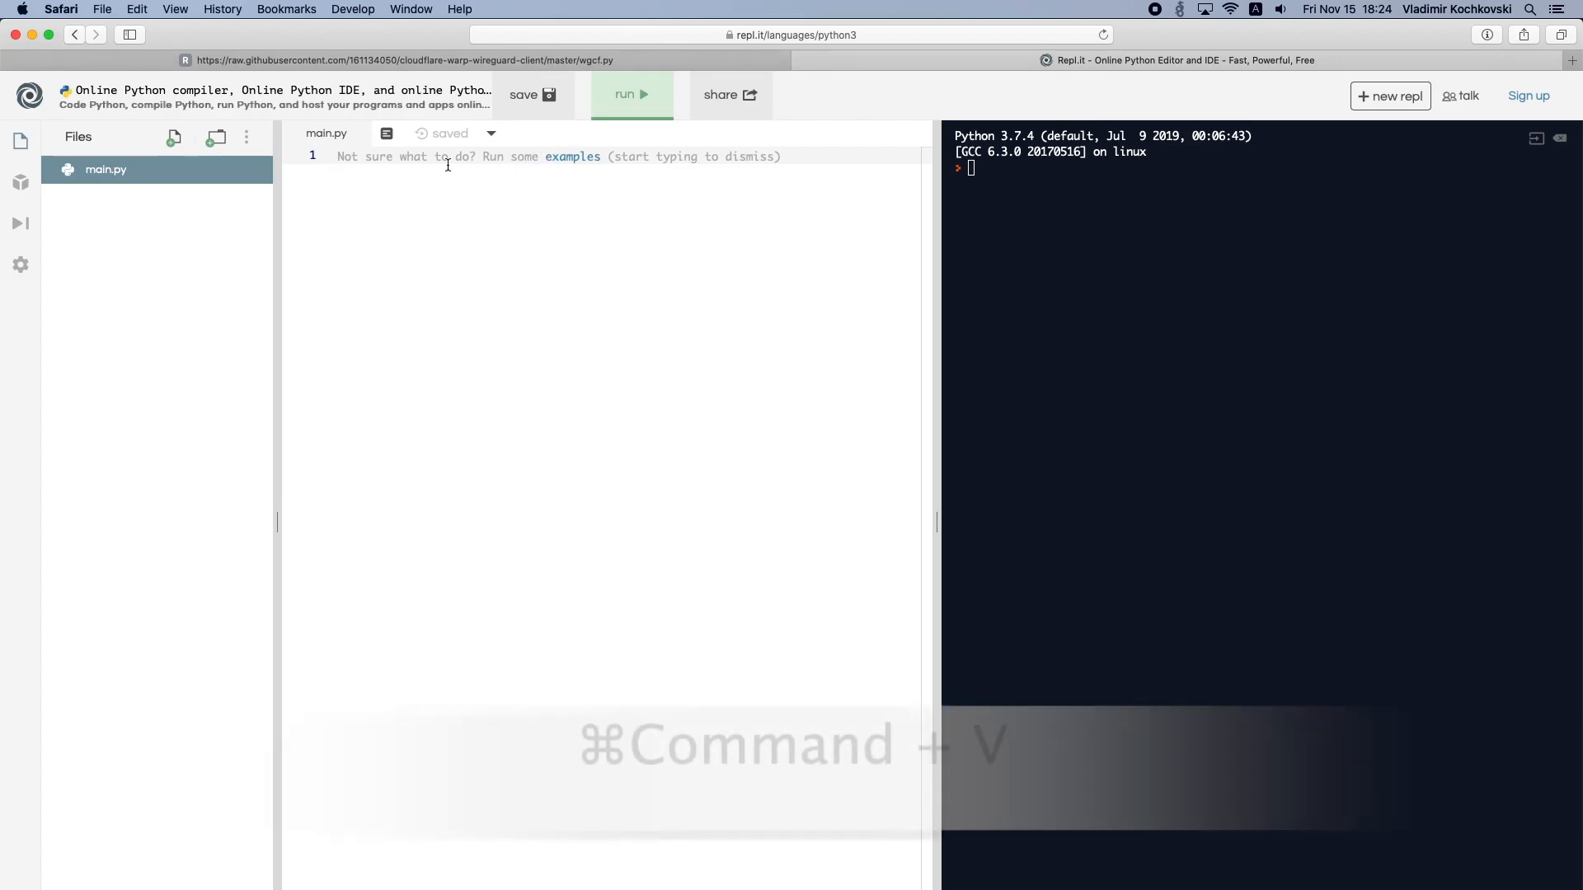
pyautogui.press('cmd+v')
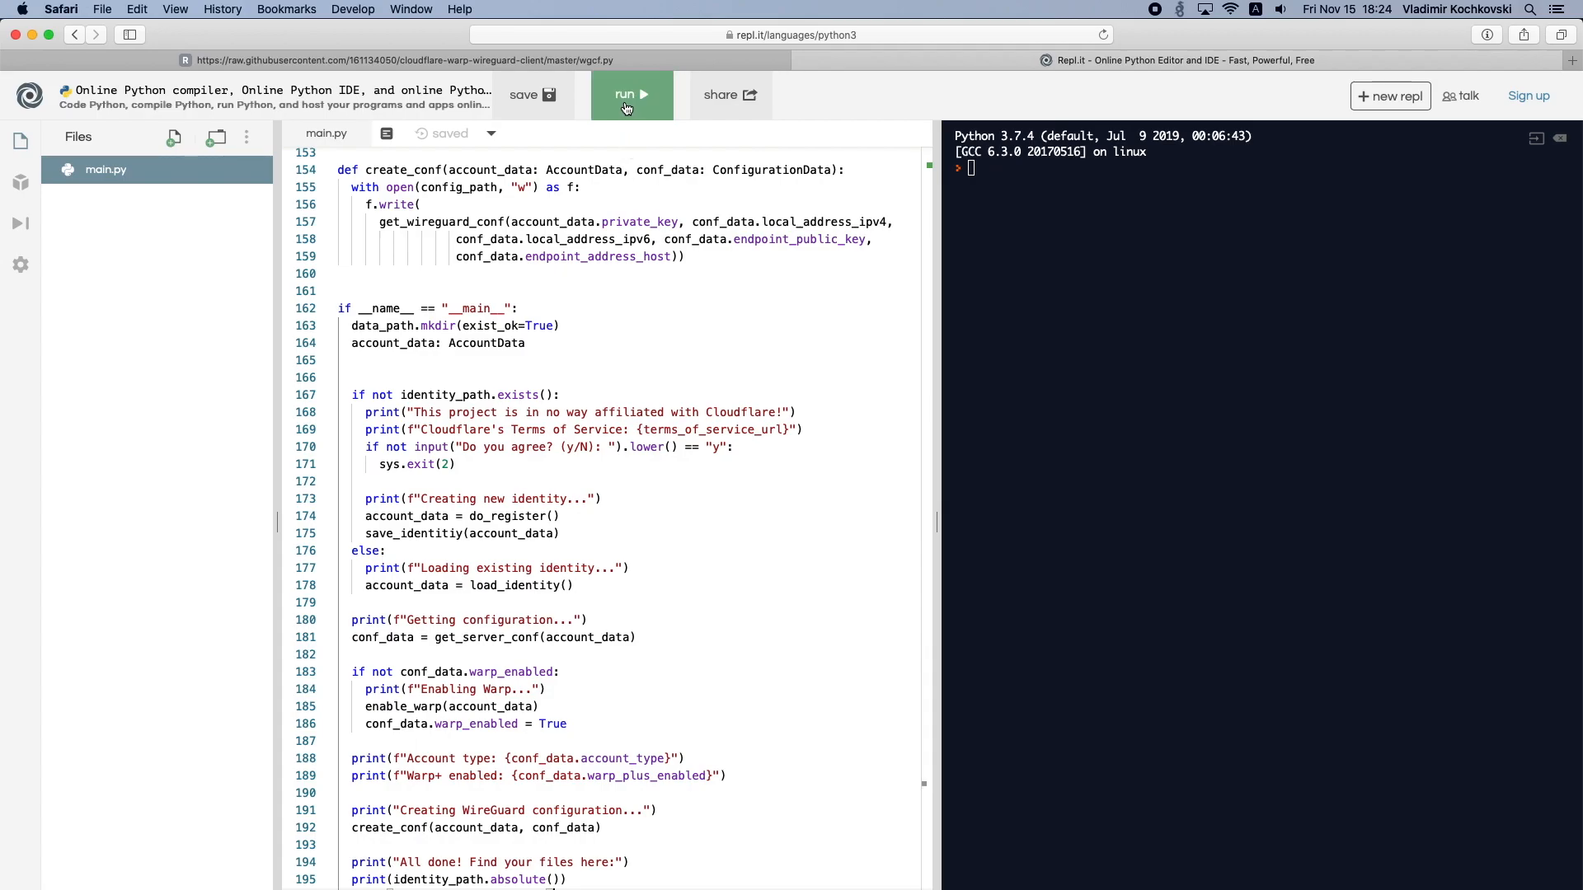
pyautogui.click(630, 94)
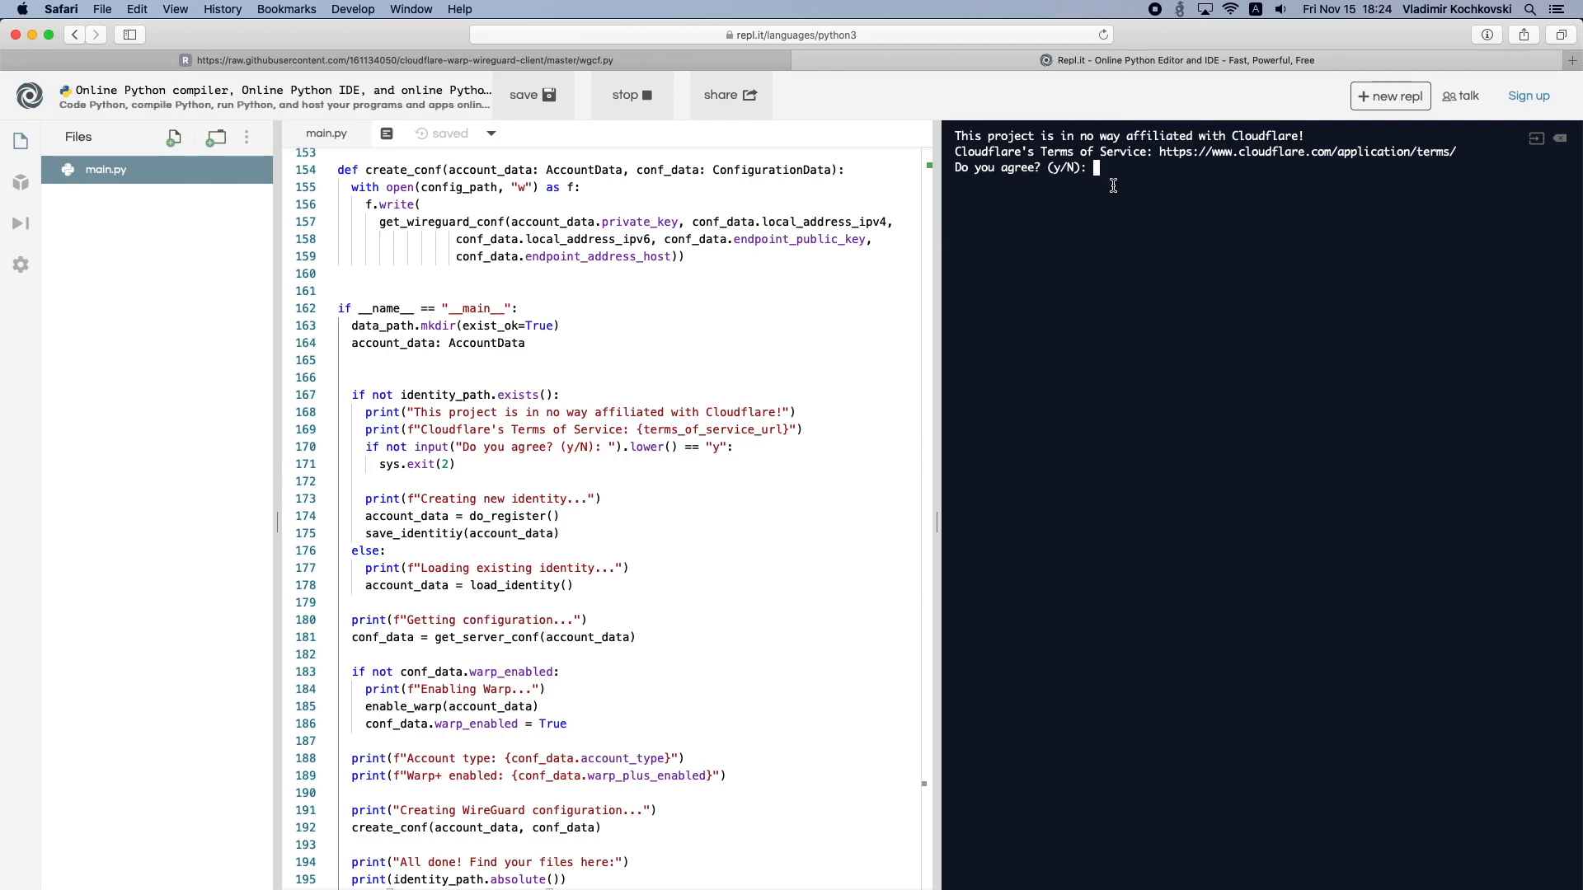
pyautogui.write('y')
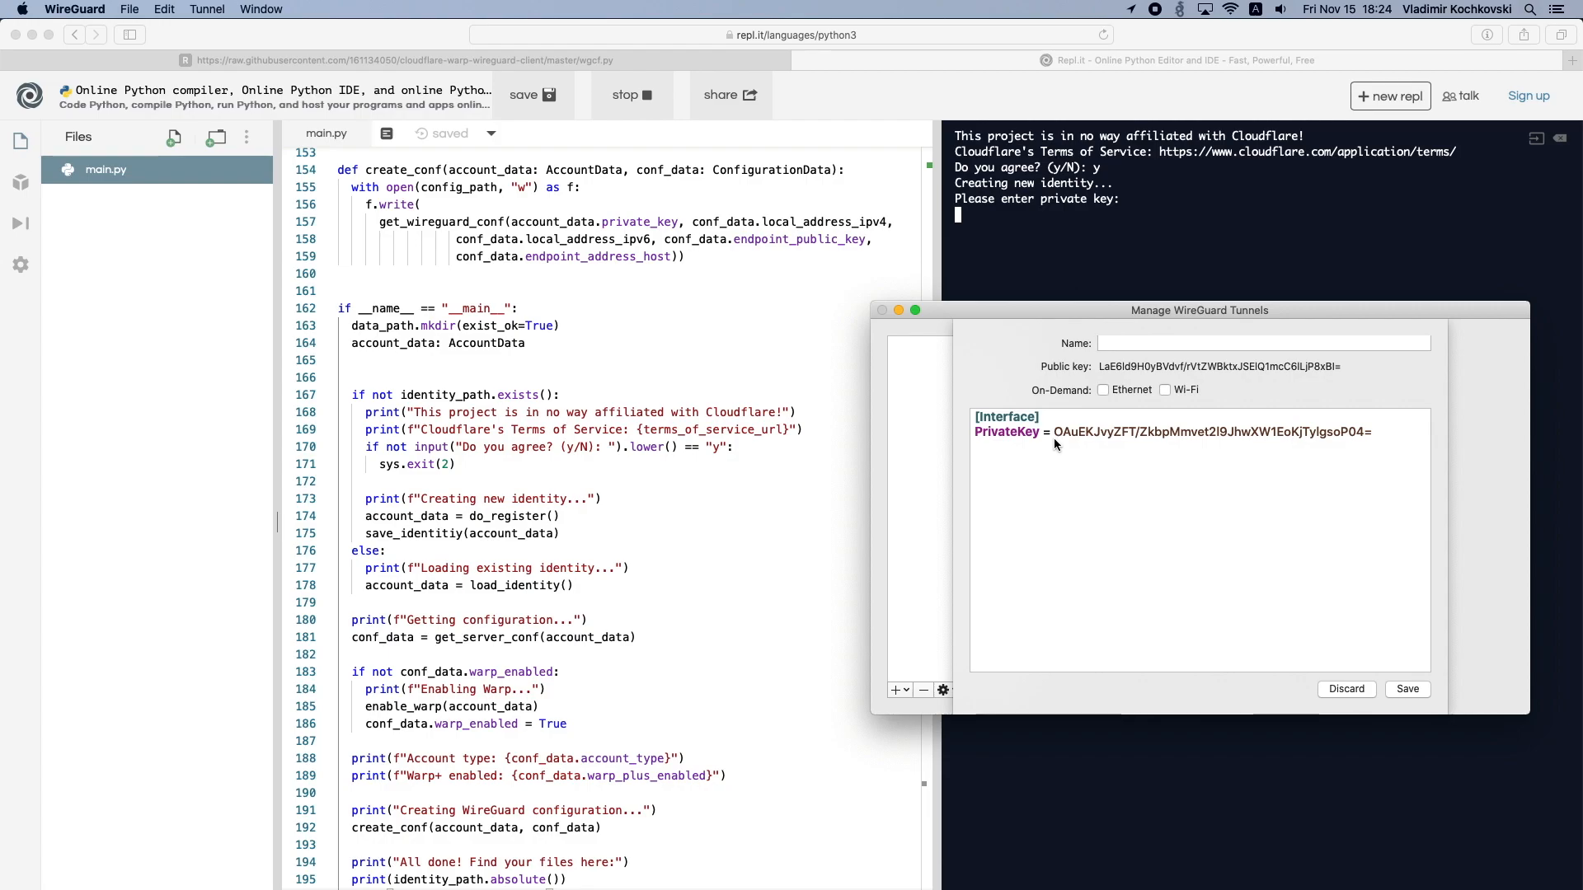
pyautogui.moveTo(1053, 431); pyautogui.dragTo(1291, 431)
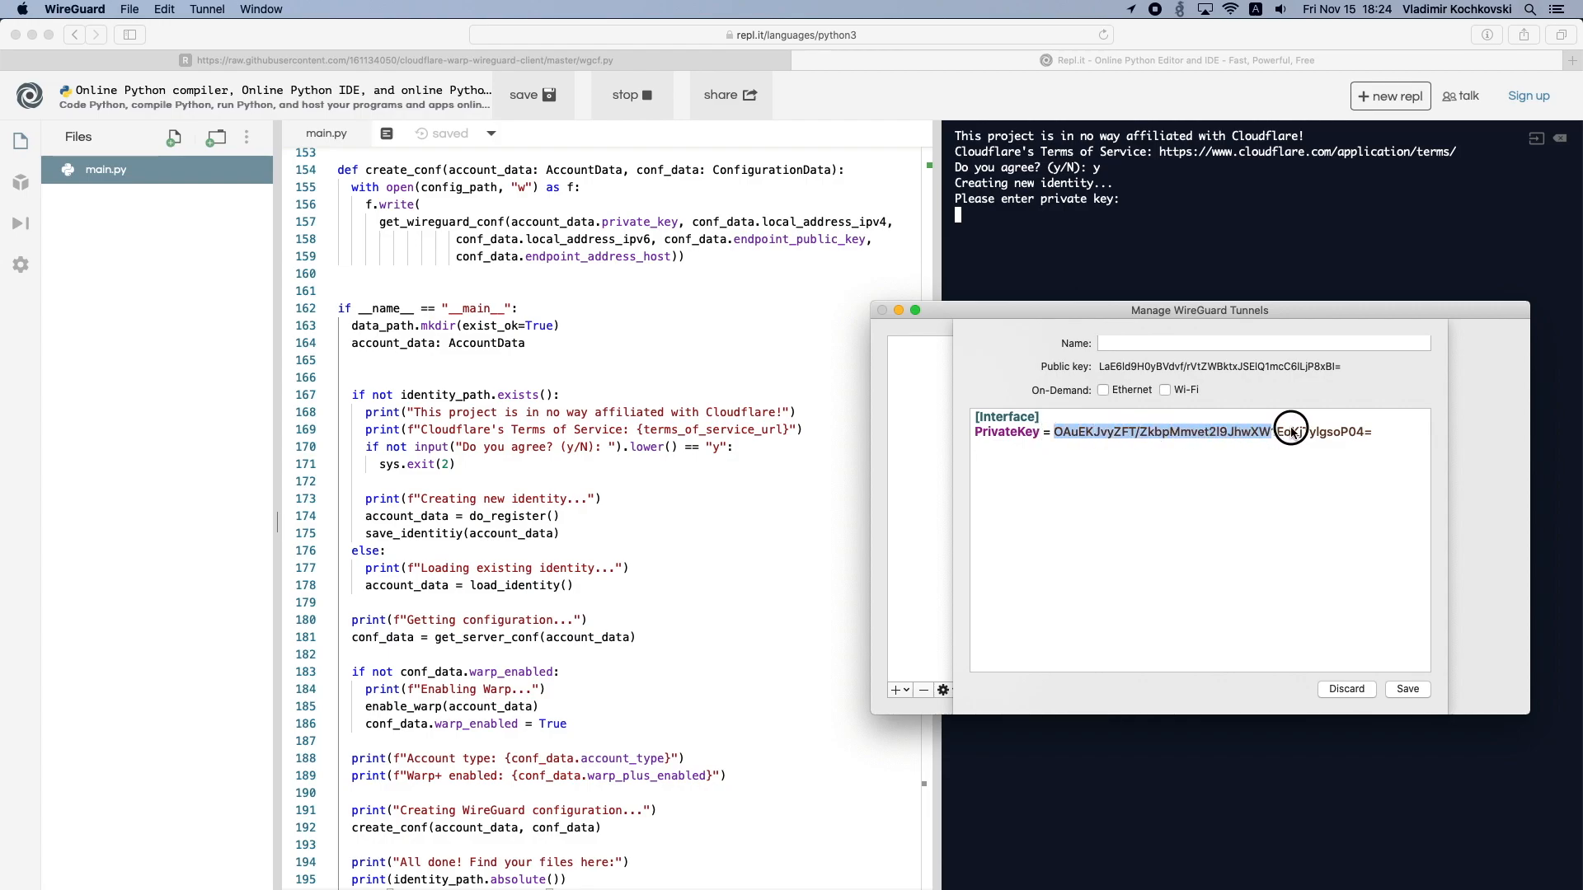
pyautogui.press('cmd+c')
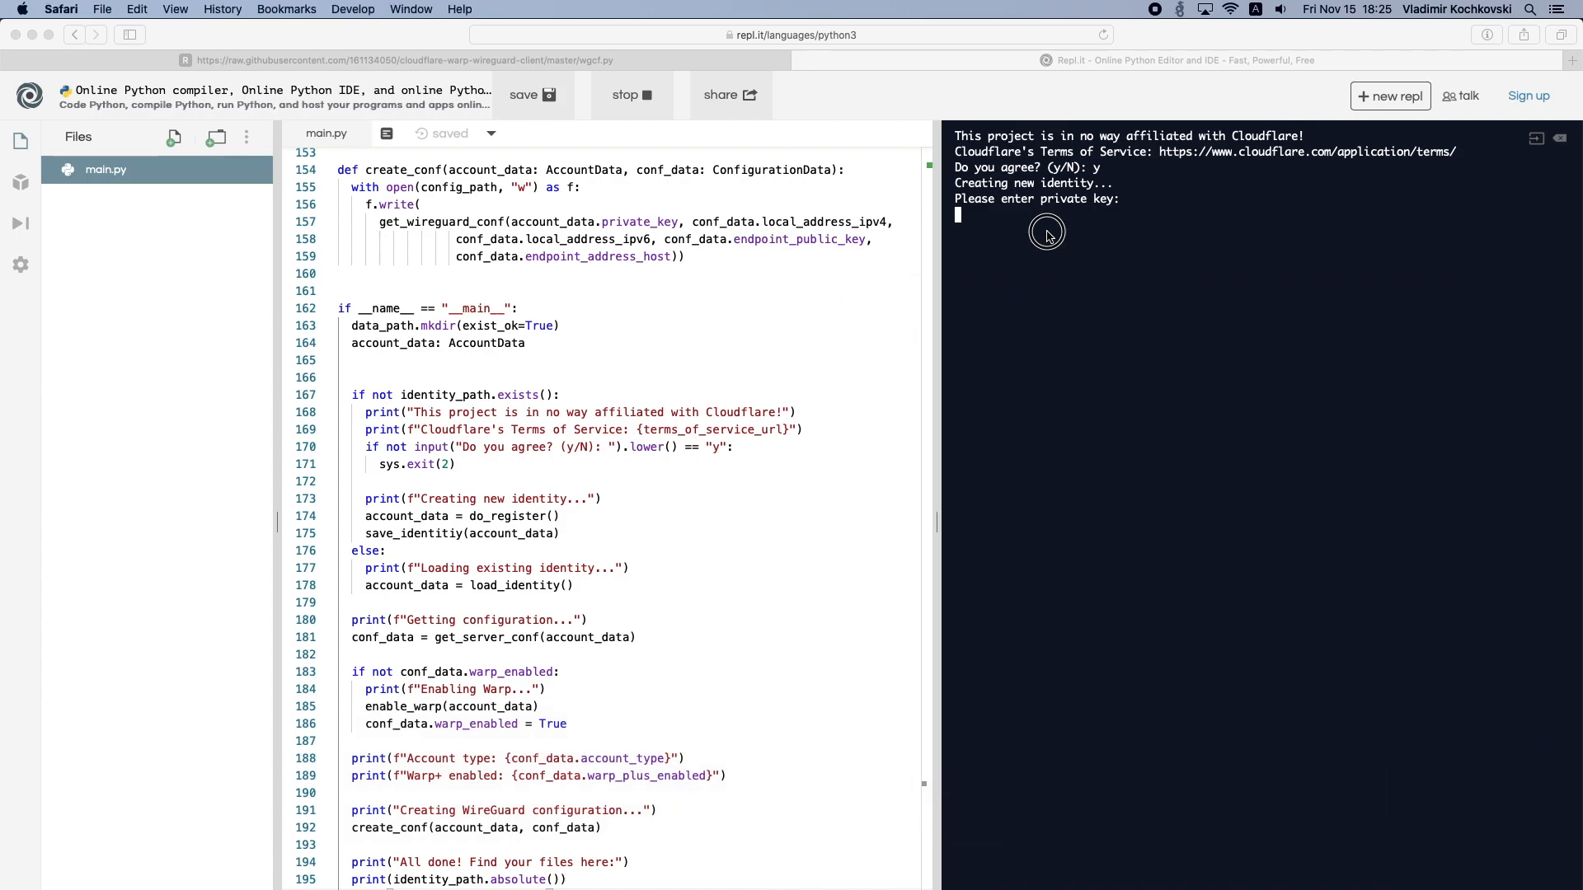
pyautogui.press('cmd+v')
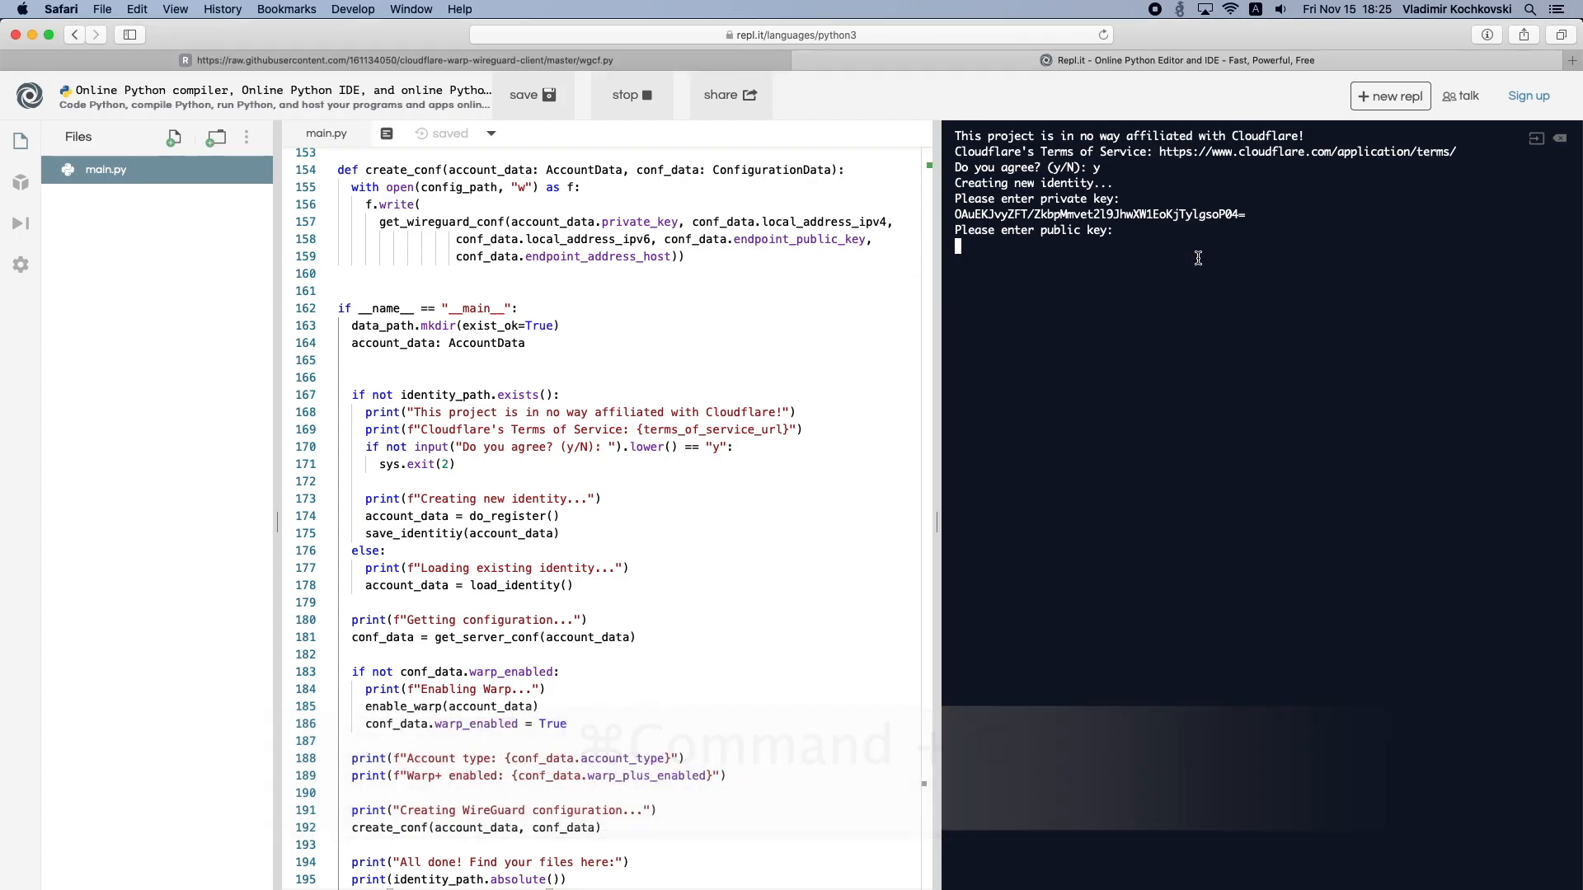
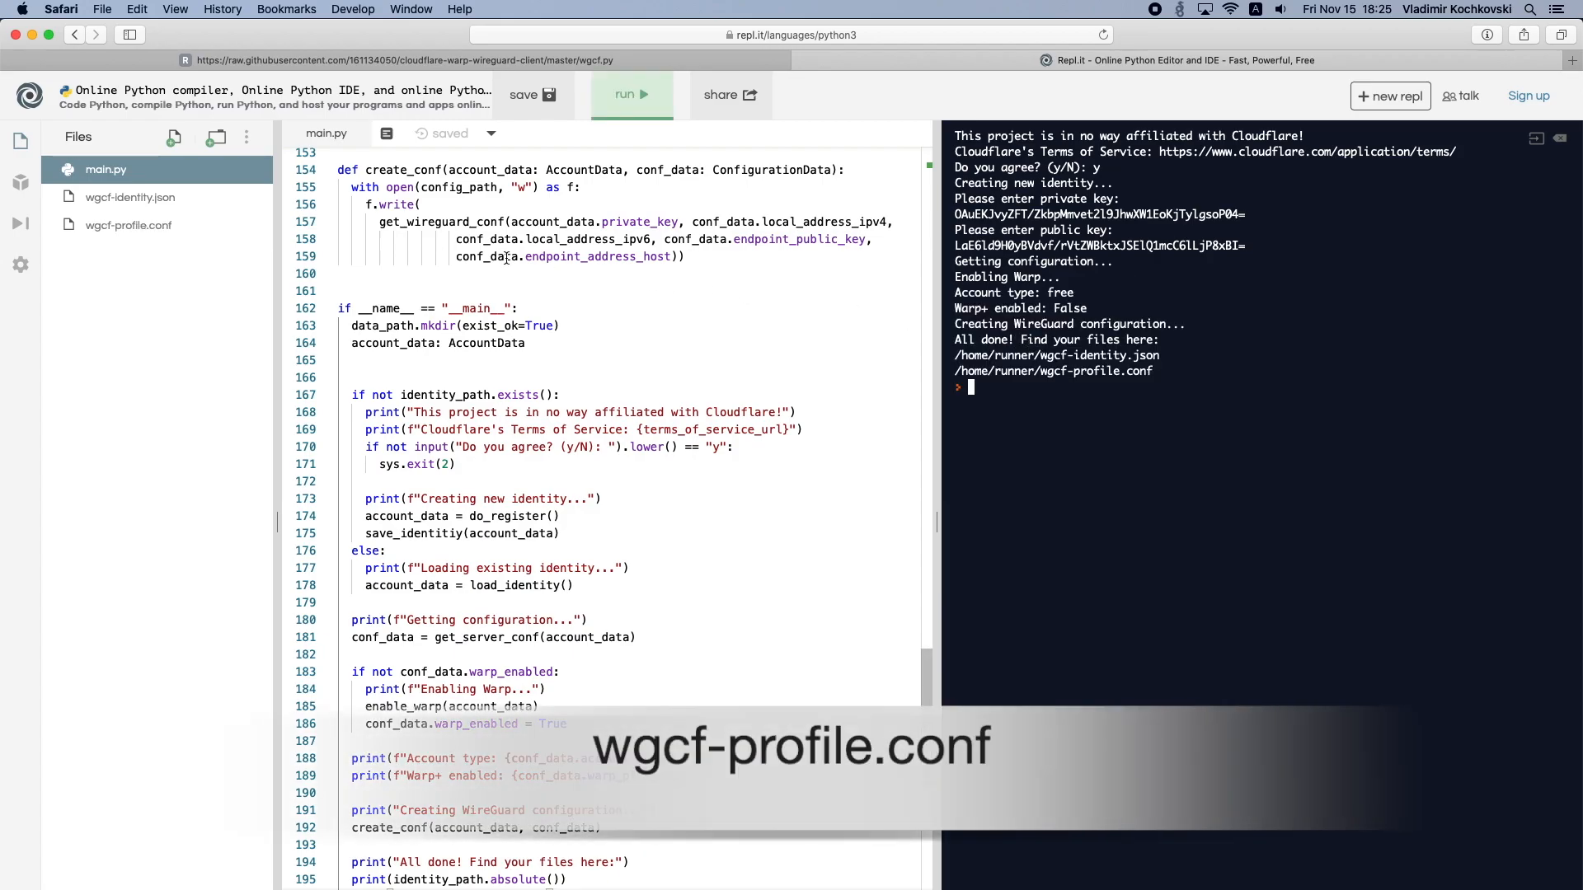
# Step: Open wgcf-profile.conf in the Files pane and select its whole configuration
pyautogui.click(130, 225)
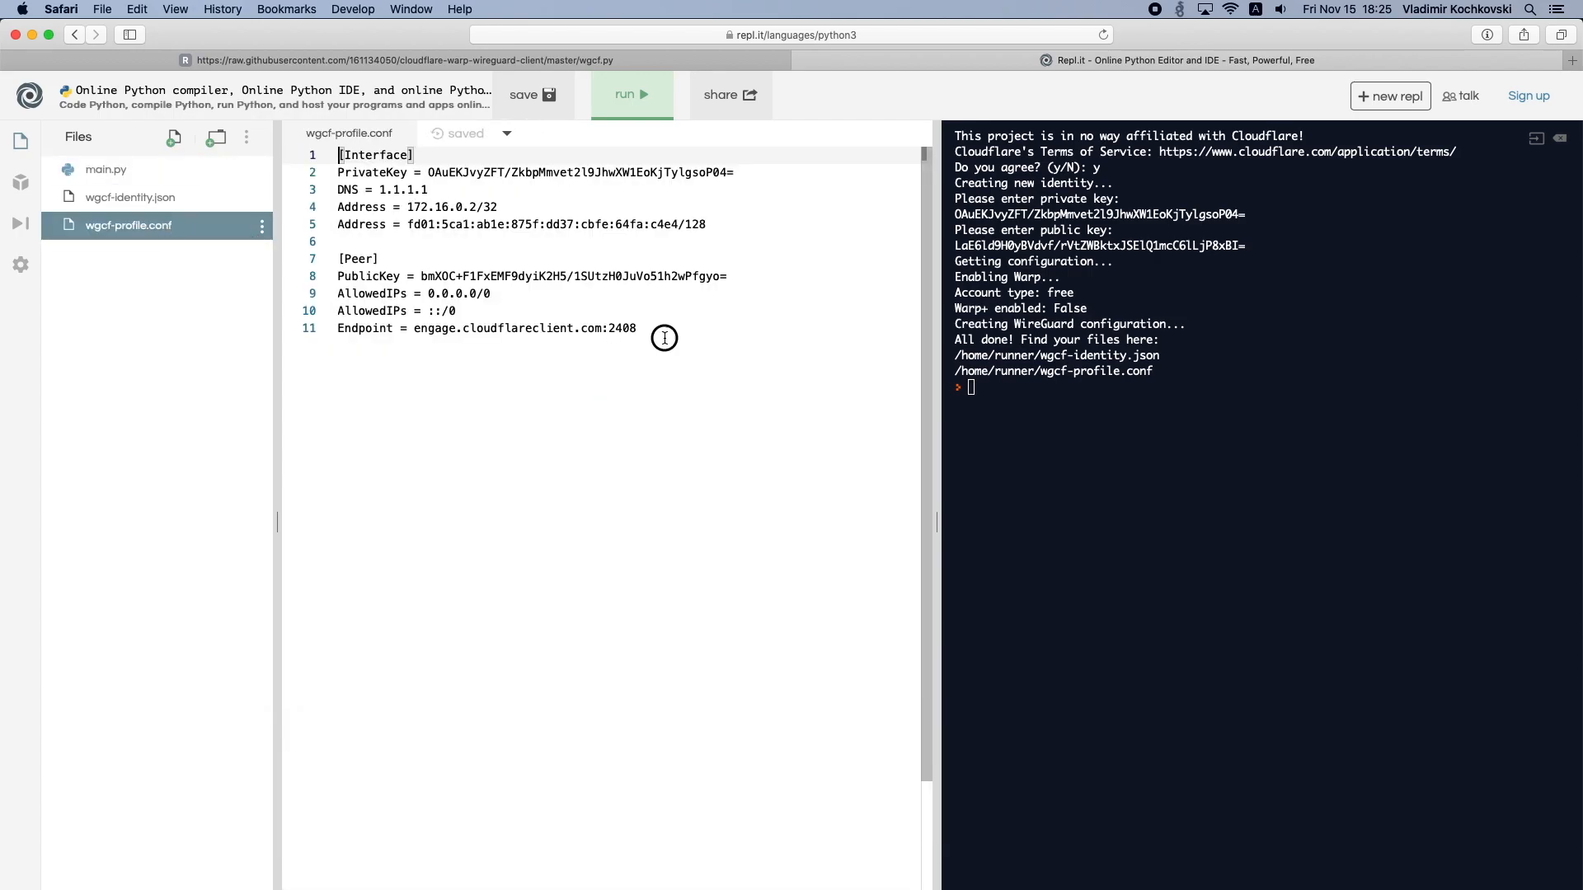
pyautogui.press('cmd+a')
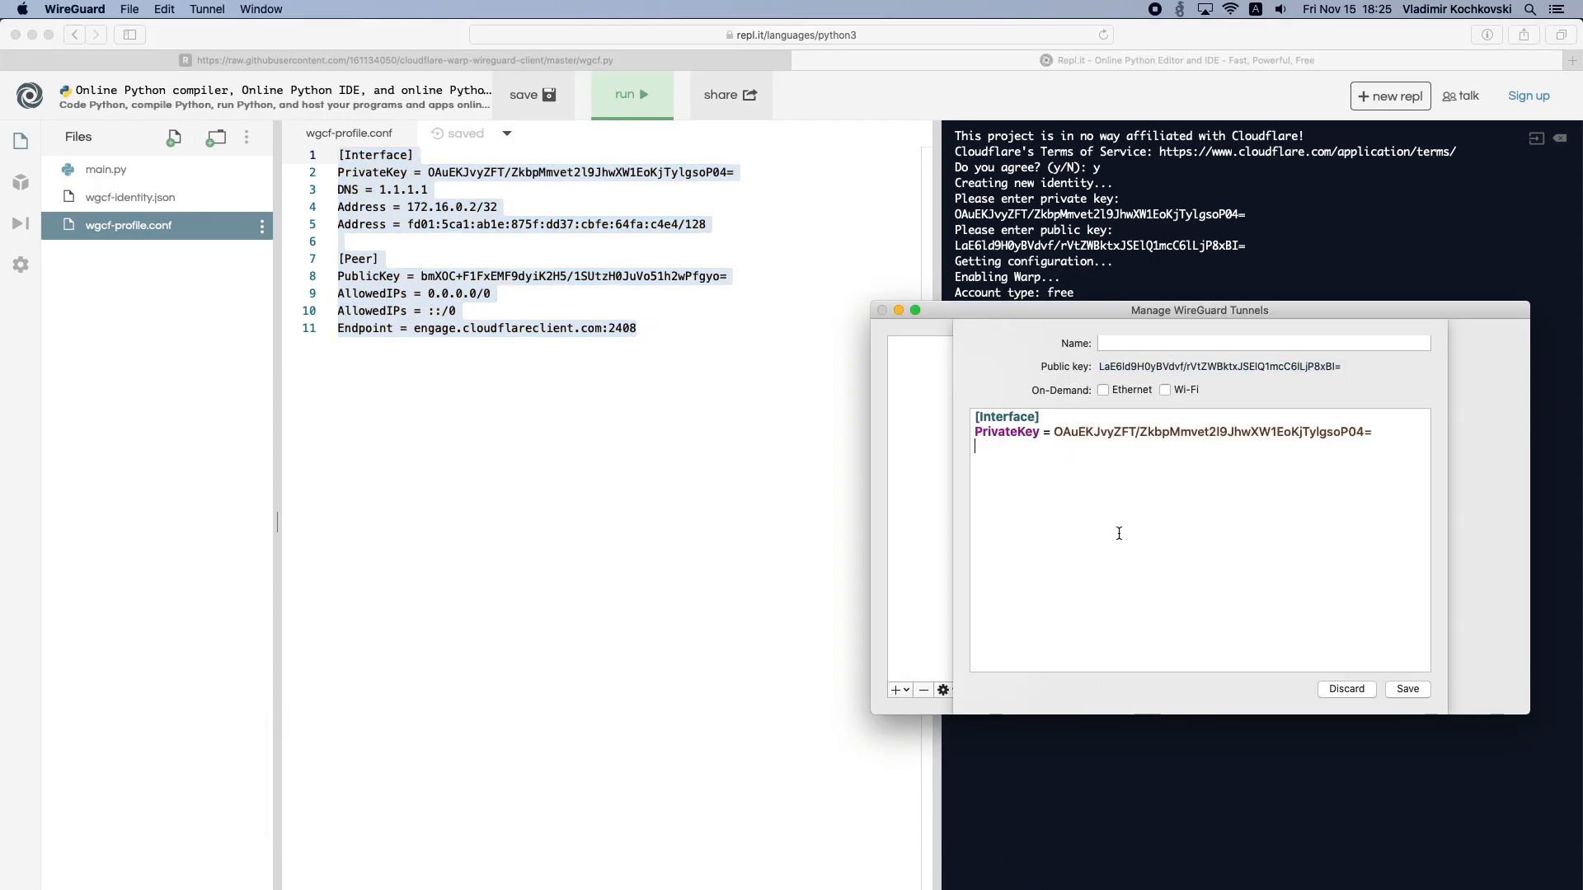
# Step: Paste the generated profile into the tunnel editor, name it 'CloudFlare WARP', and save
pyautogui.press('cmd+v')
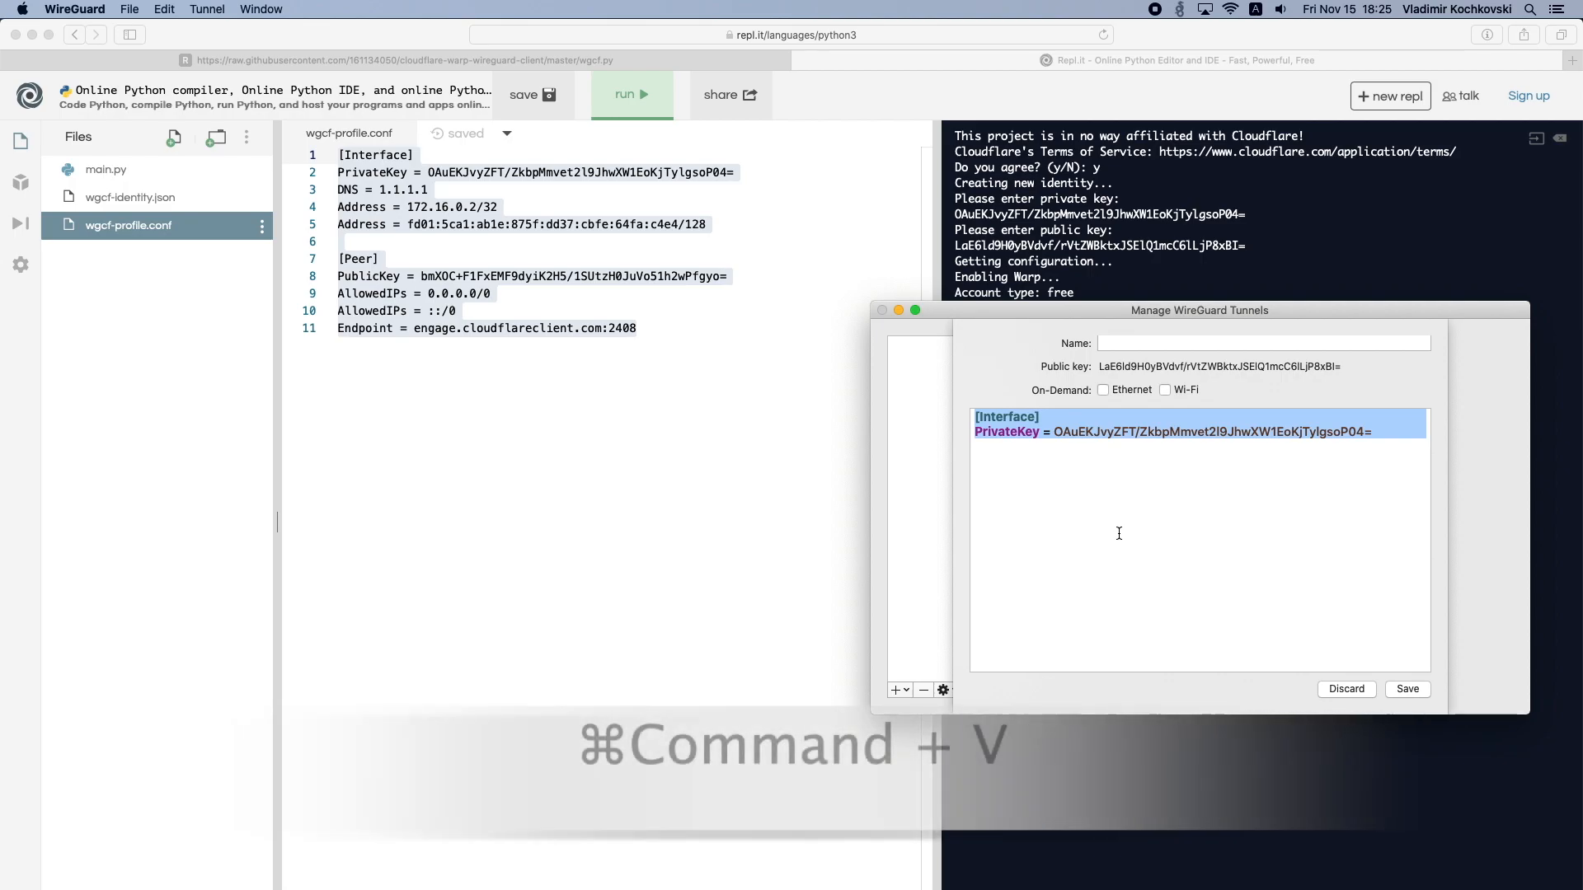
pyautogui.press('cmd+v')
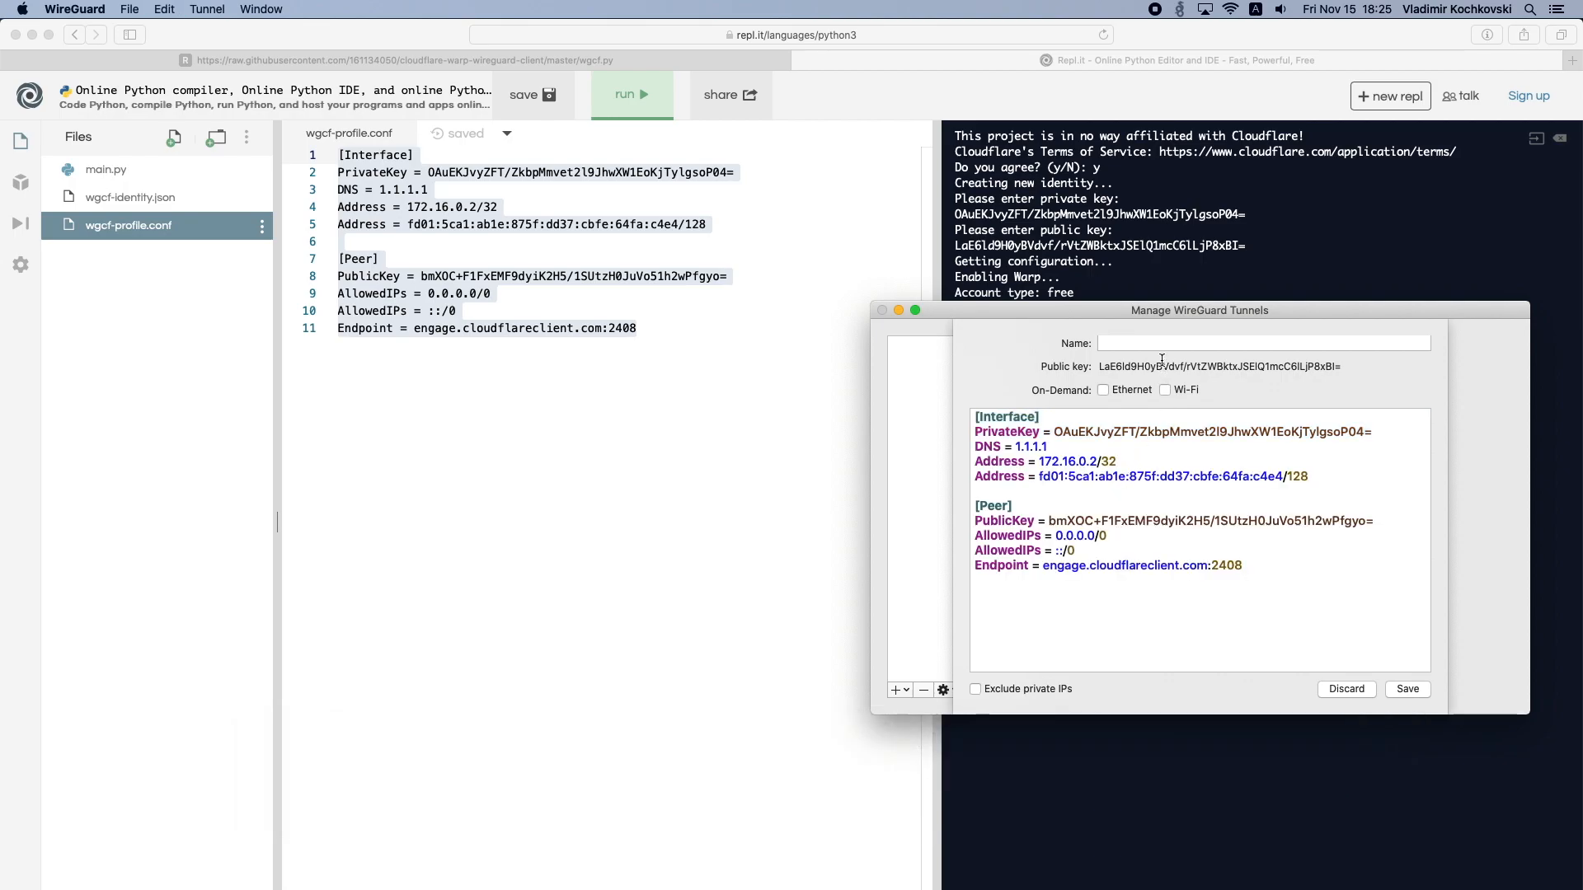
pyautogui.write('CloudFlare WARP')
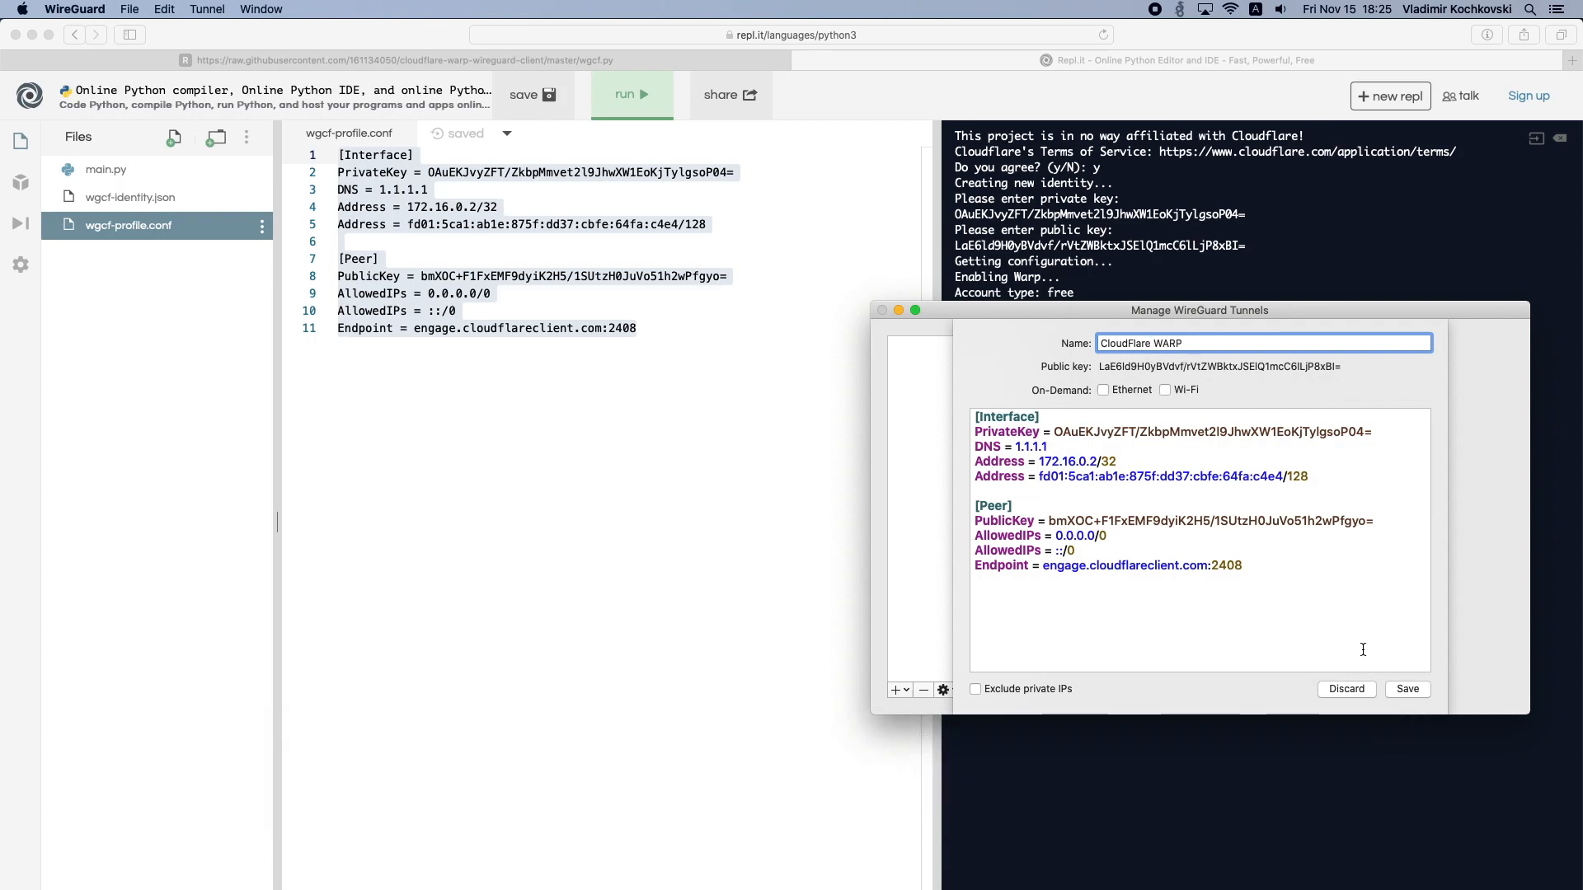
pyautogui.click(1407, 688)
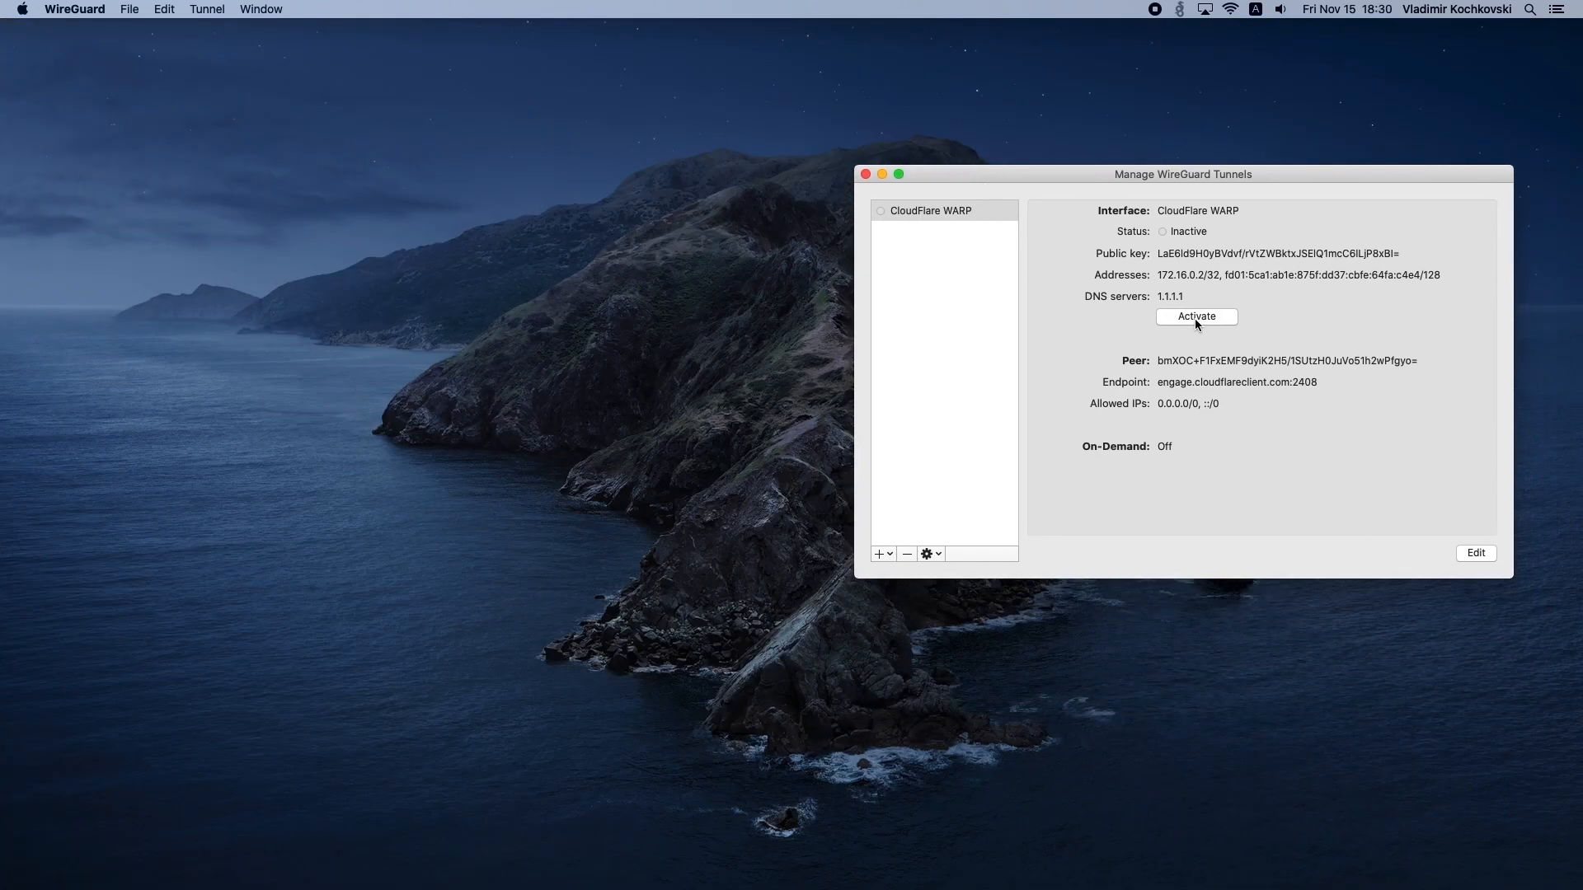
# Step: Activate the CloudFlare WARP tunnel from its details pane
pyautogui.click(1196, 316)
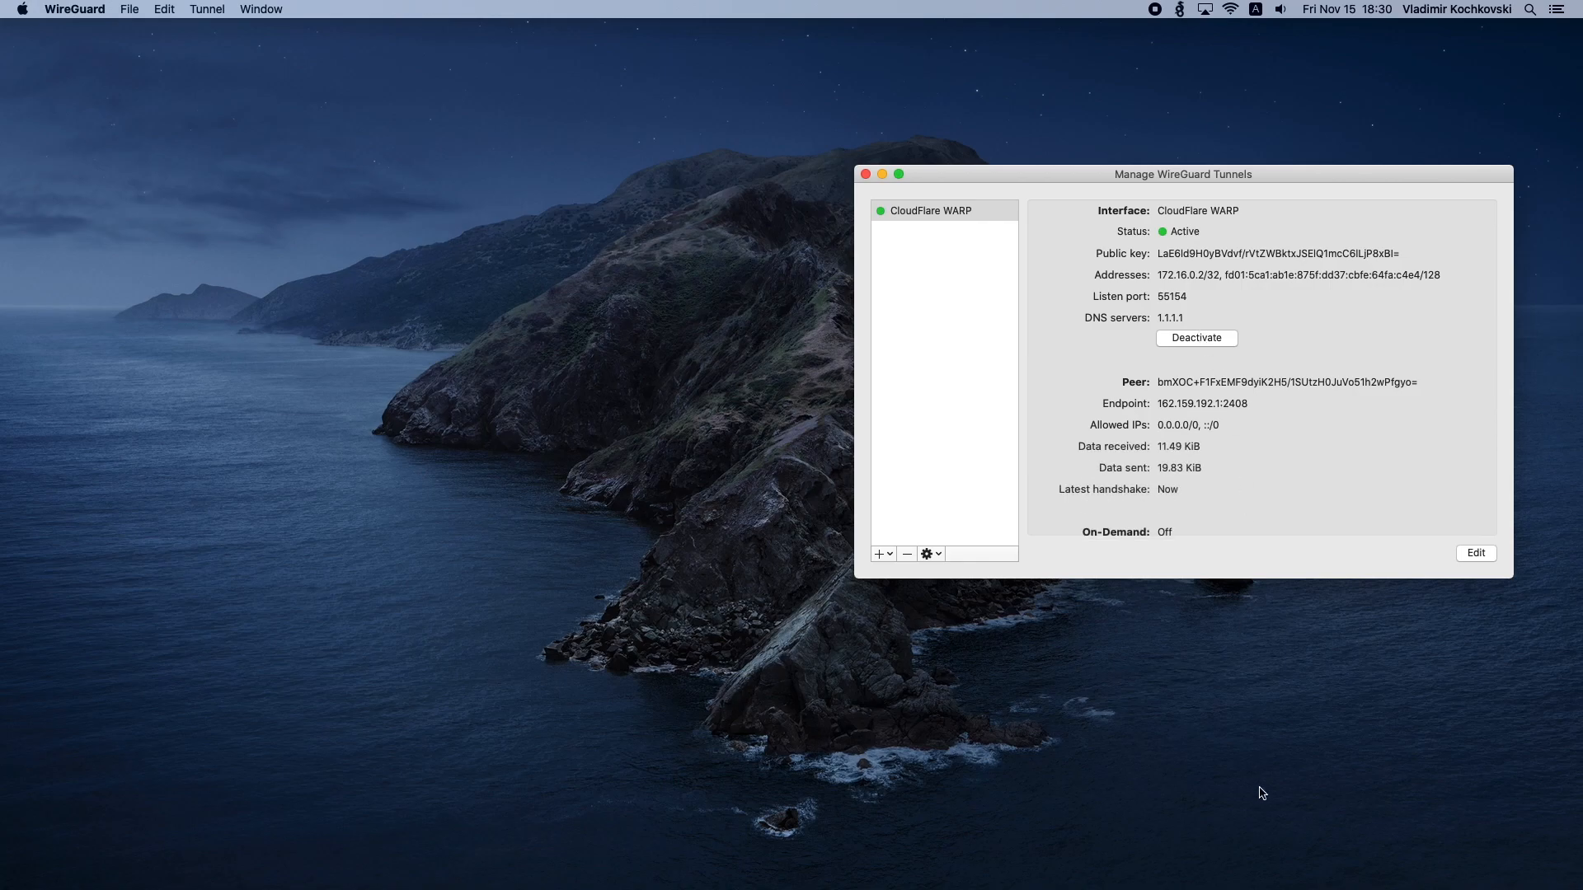